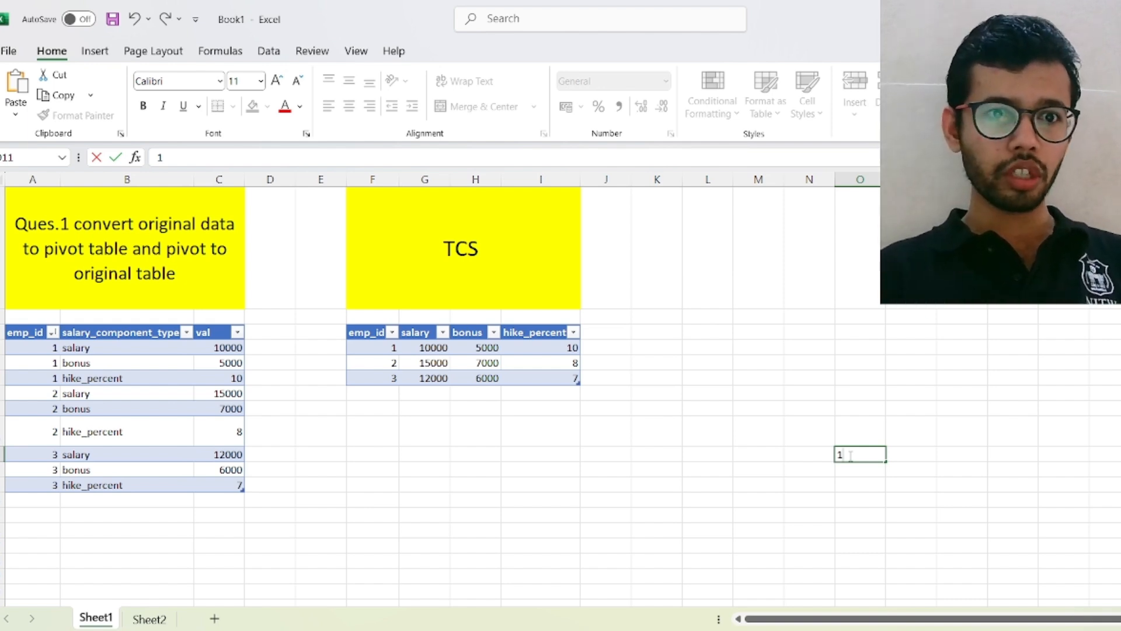
Execute 'select * from emp;' to list all nine salary-component rows
click(124, 248)
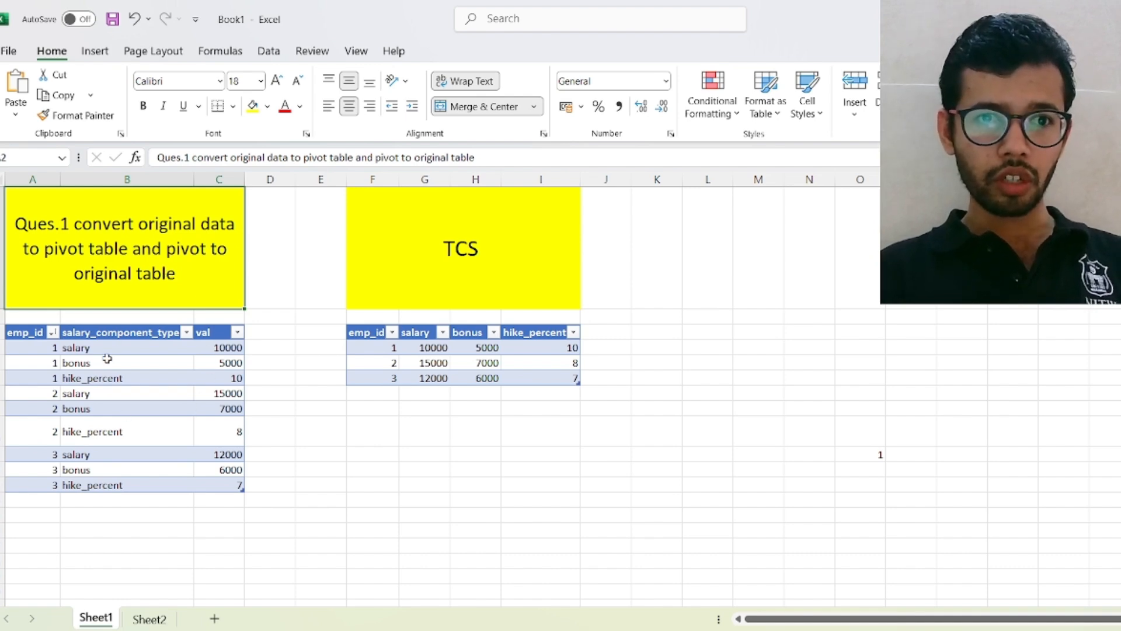
click(270, 431)
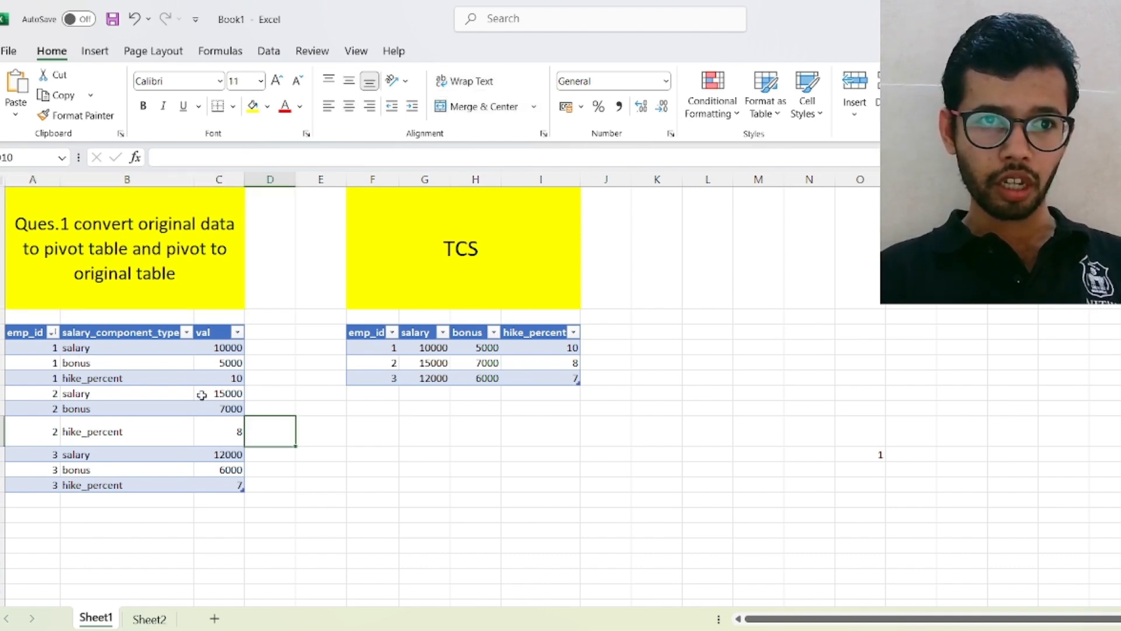
click(270, 378)
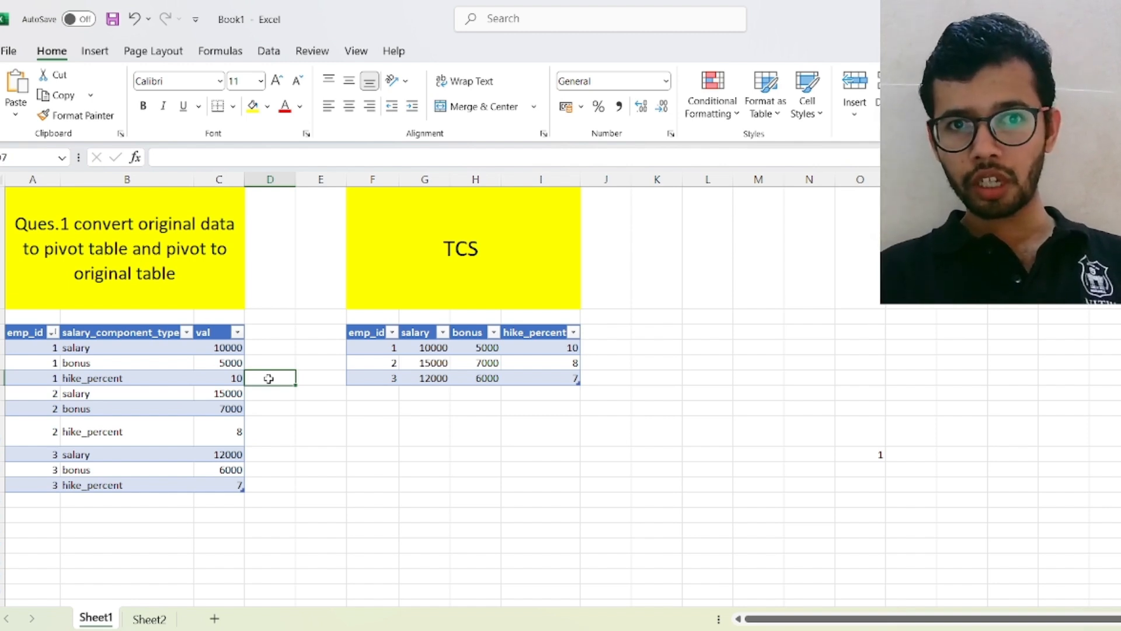
mouse_move(328, 344)
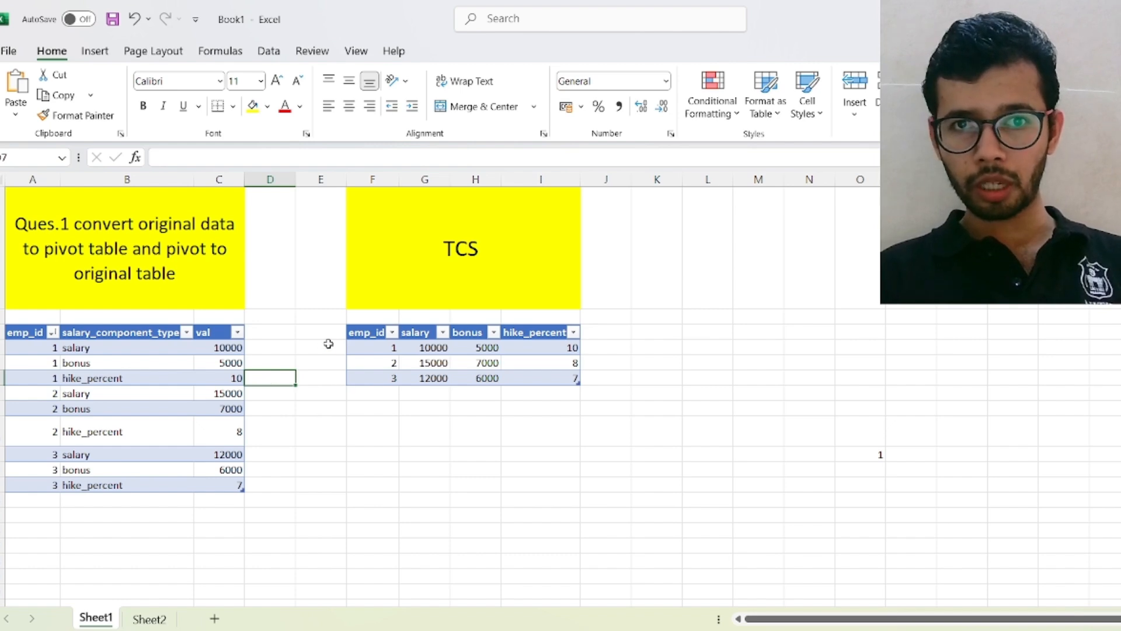
mouse_move(324, 337)
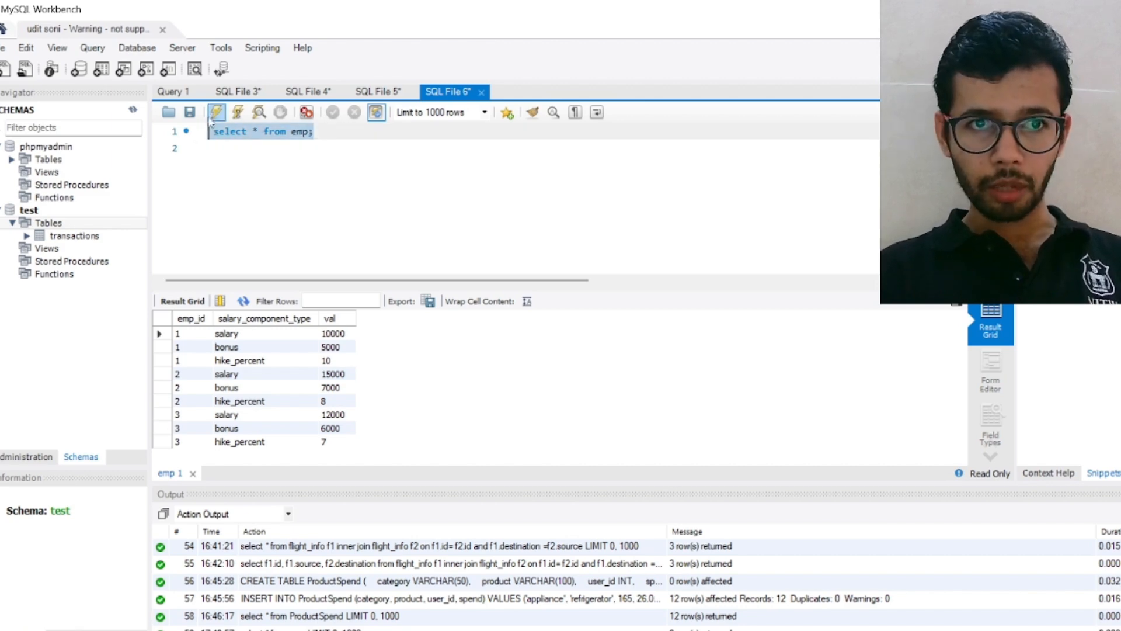
click(216, 112)
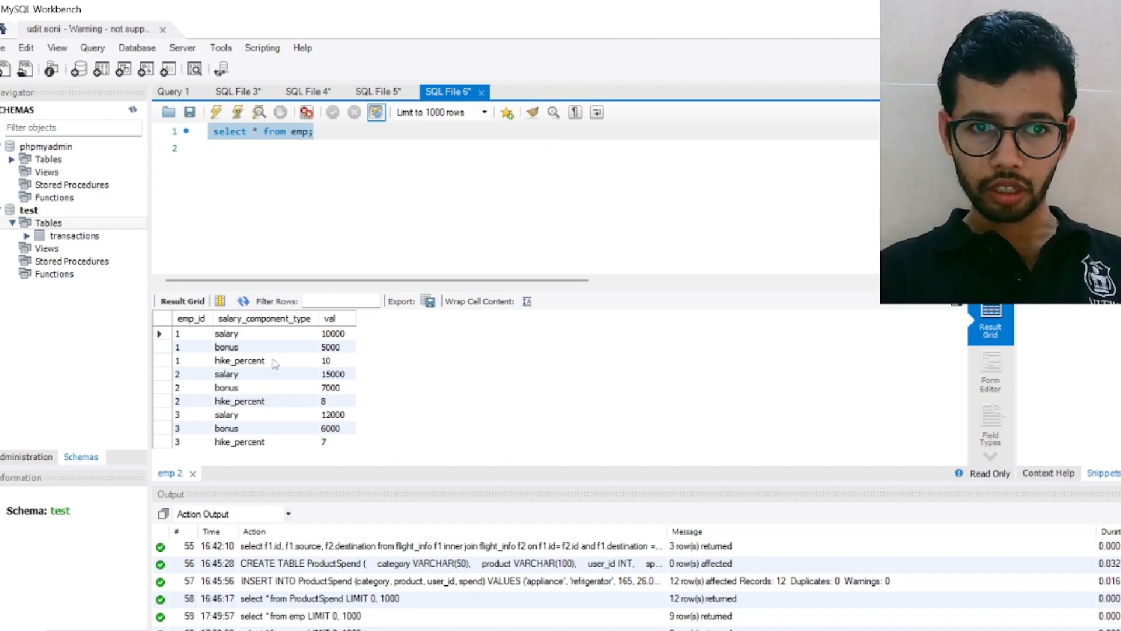
mouse_move(203, 374)
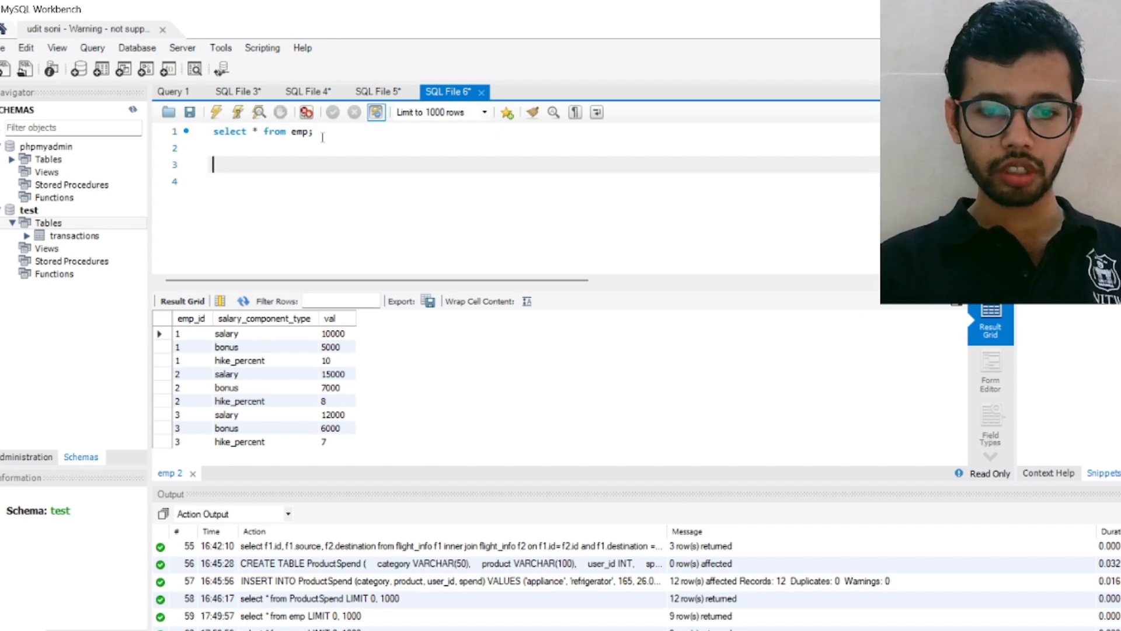
Type 'select emp_id,' with 'from emp;' on the next line below the first query
text(sele)
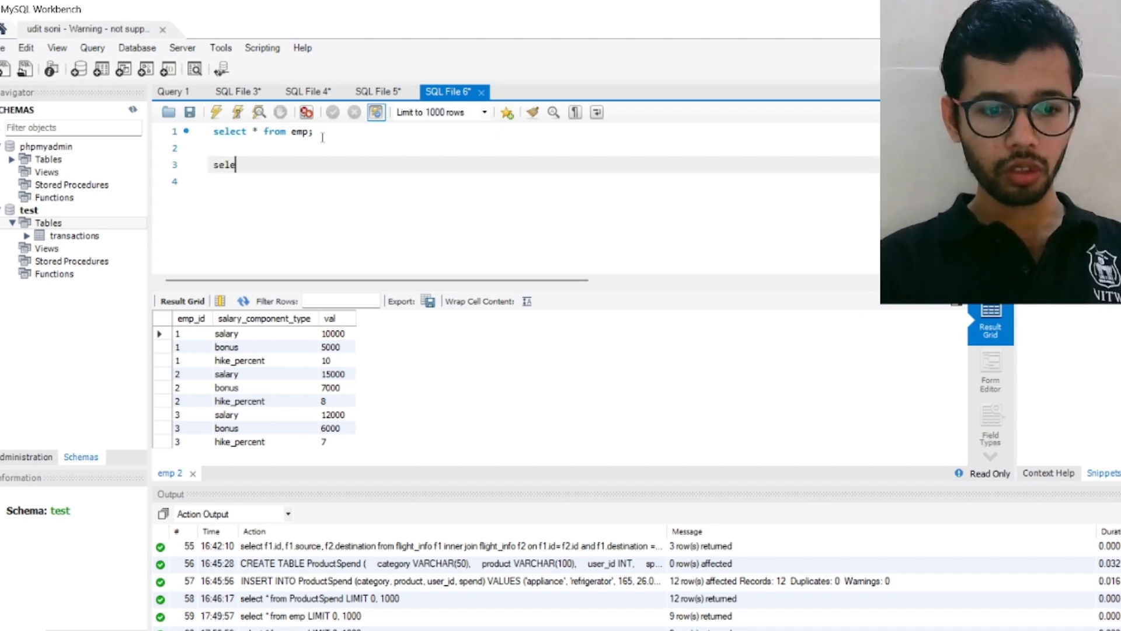
text(ct)
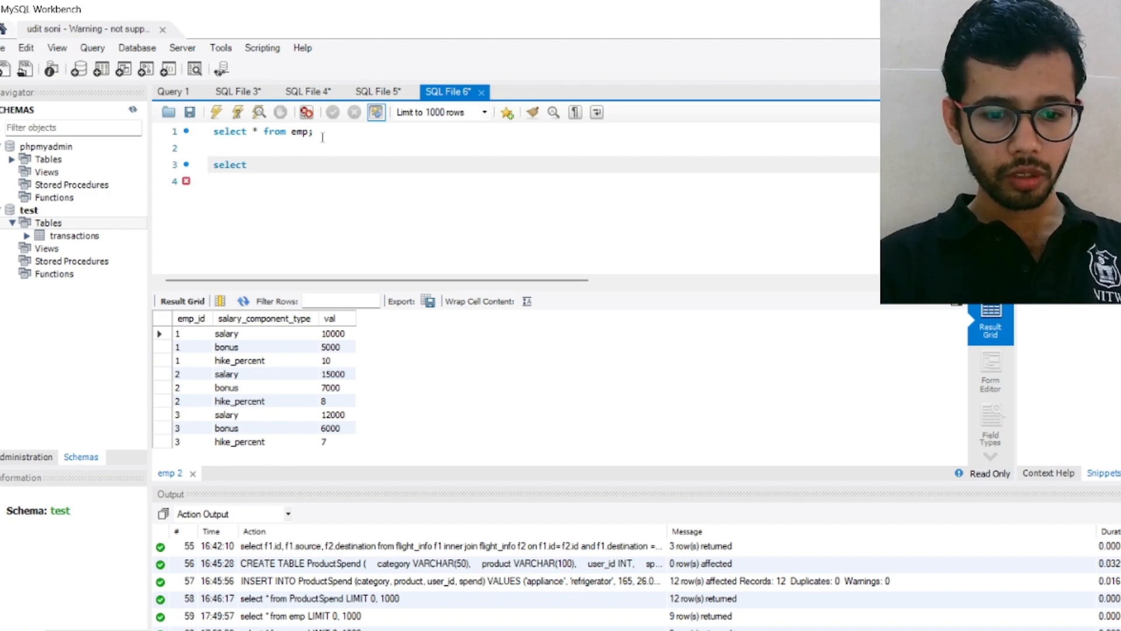
text(emp)
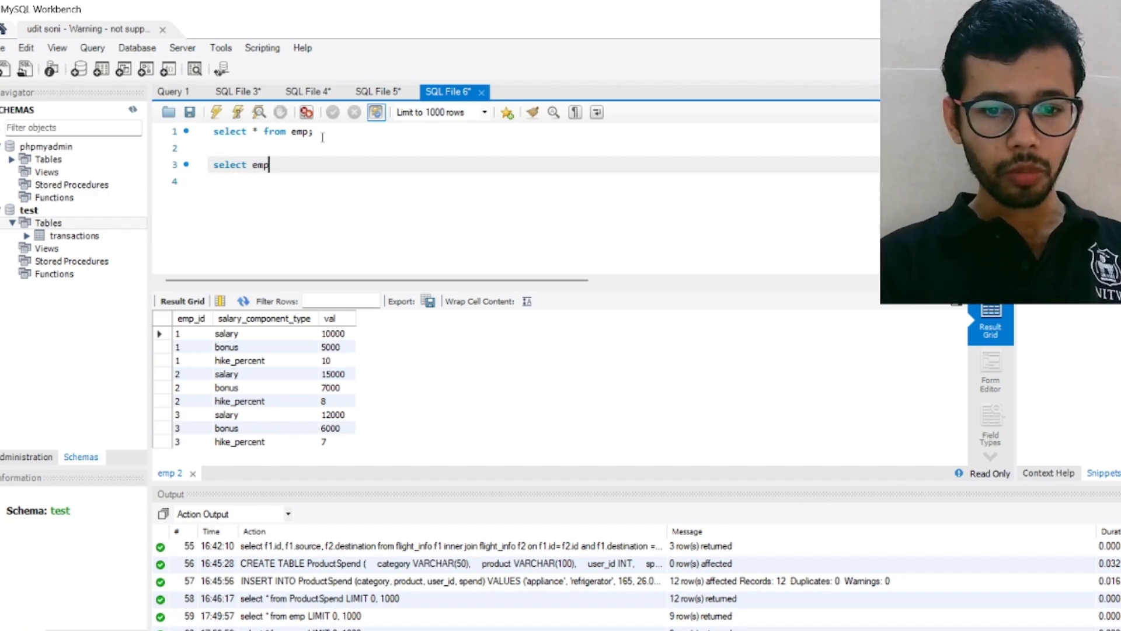
text(_)
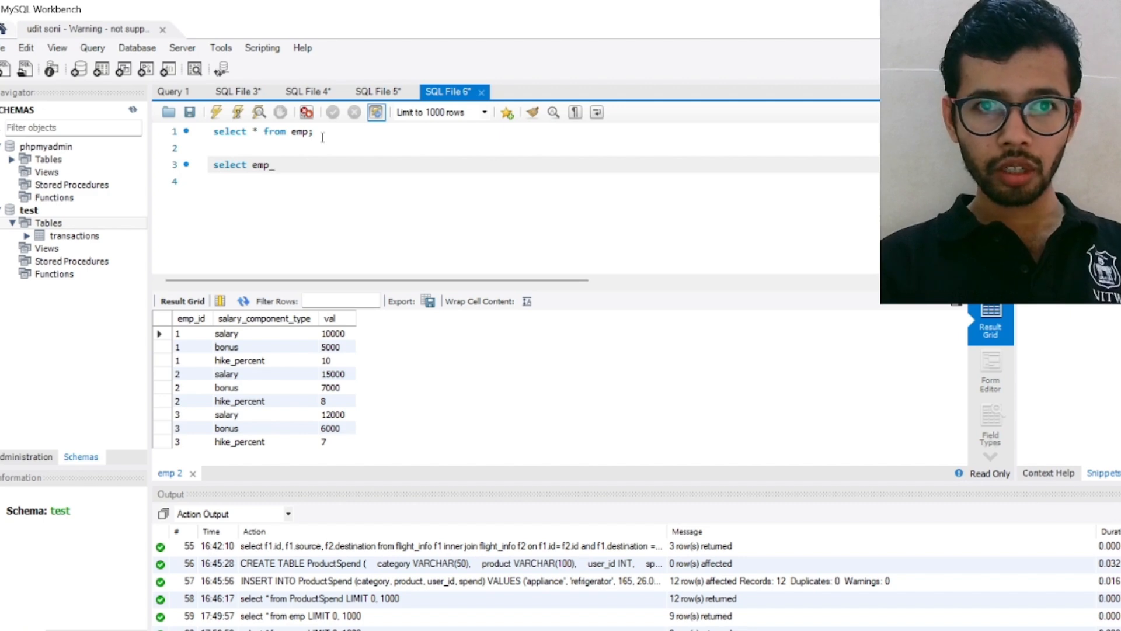
text(id,)
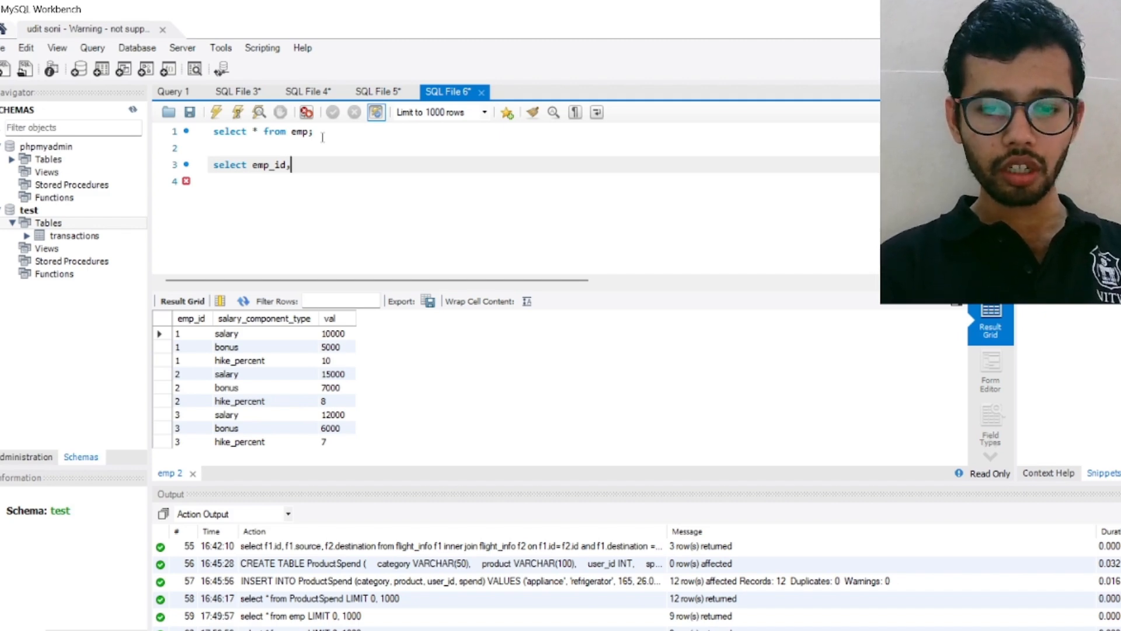
key(Return)
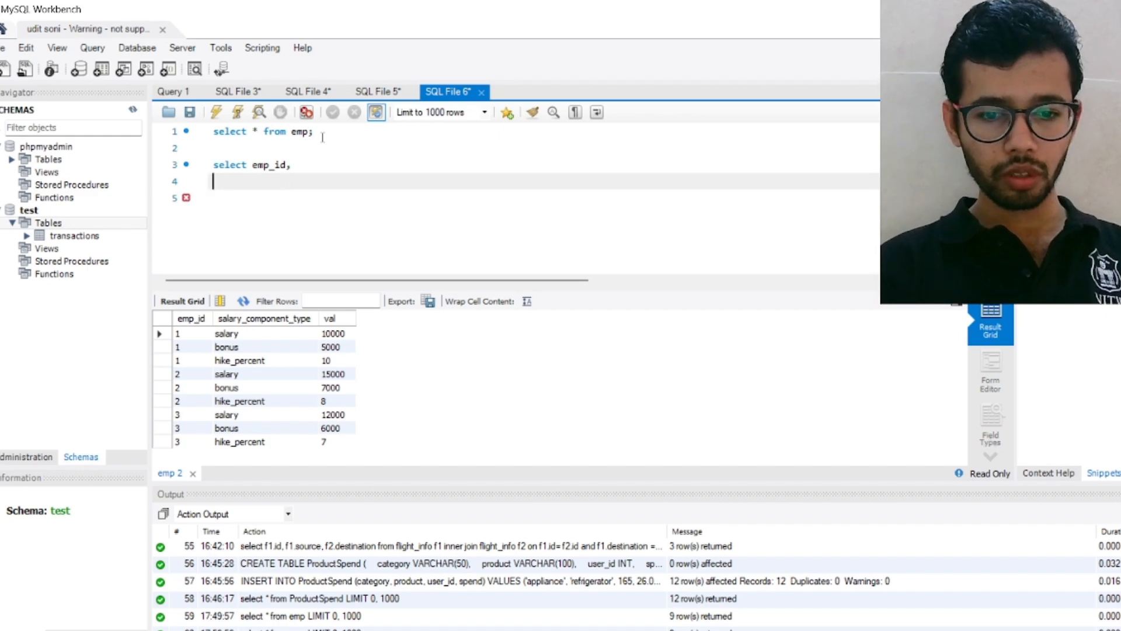
text(f)
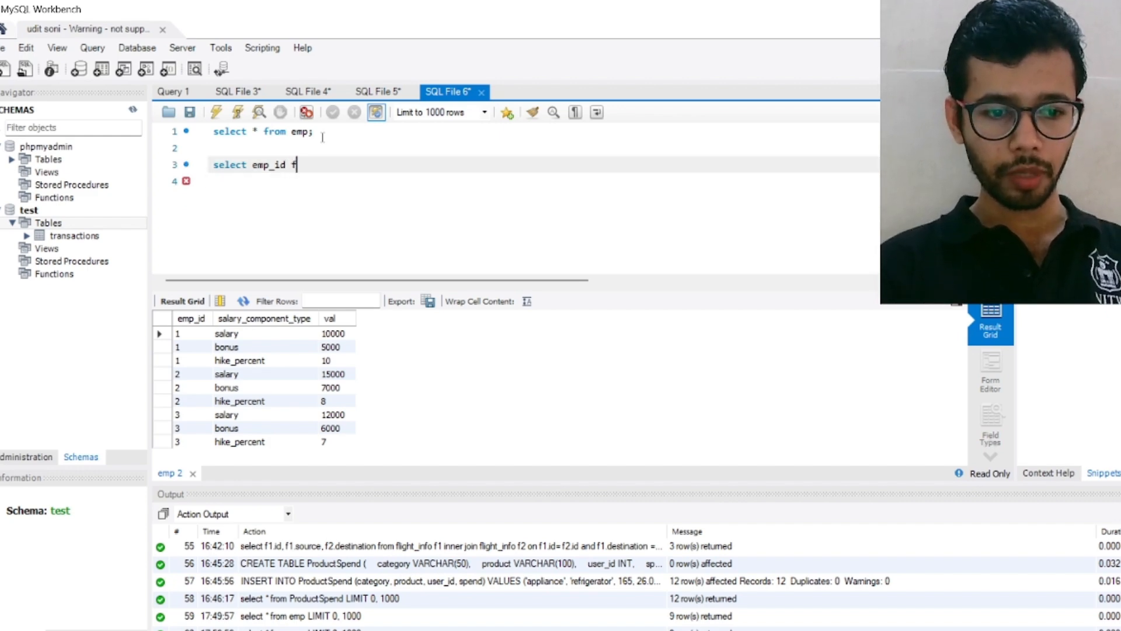
text(from)
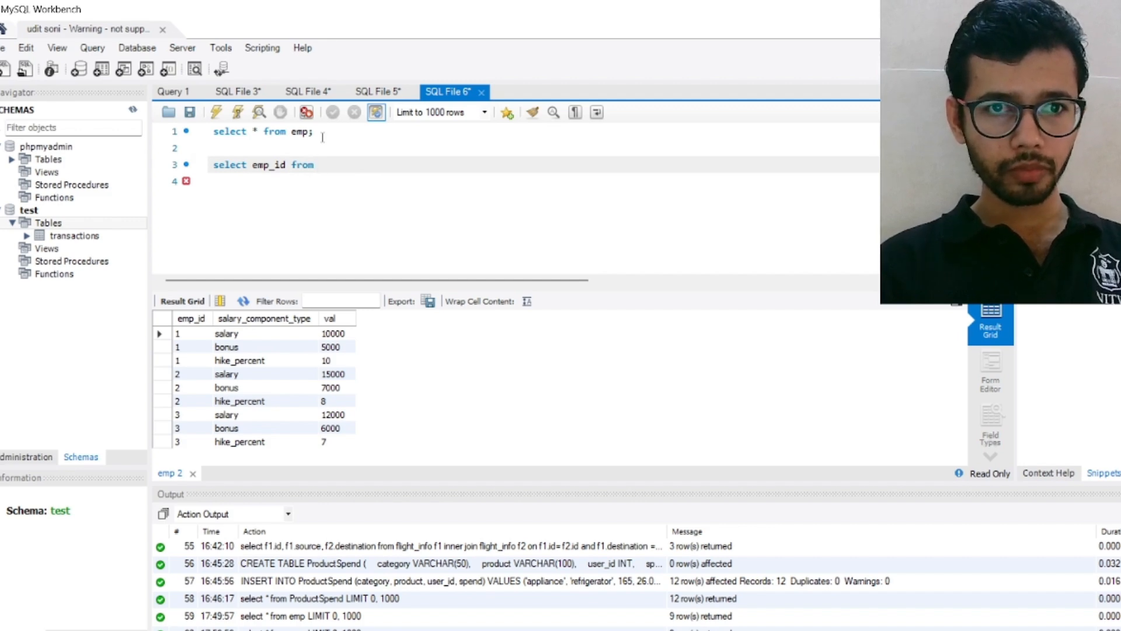
text(em)
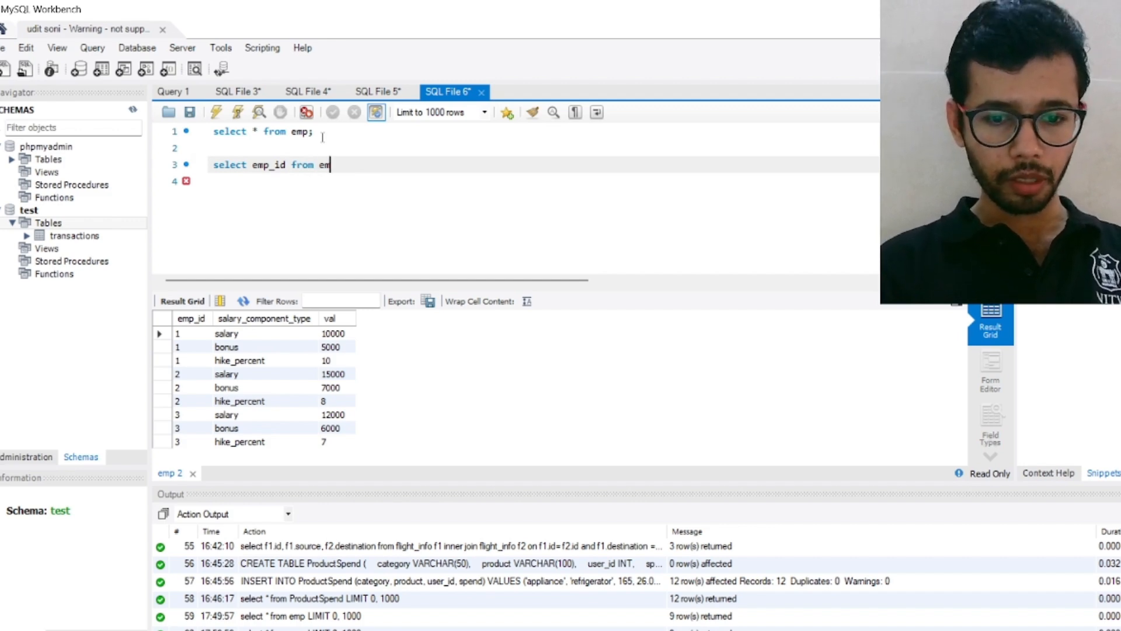
text(p;)
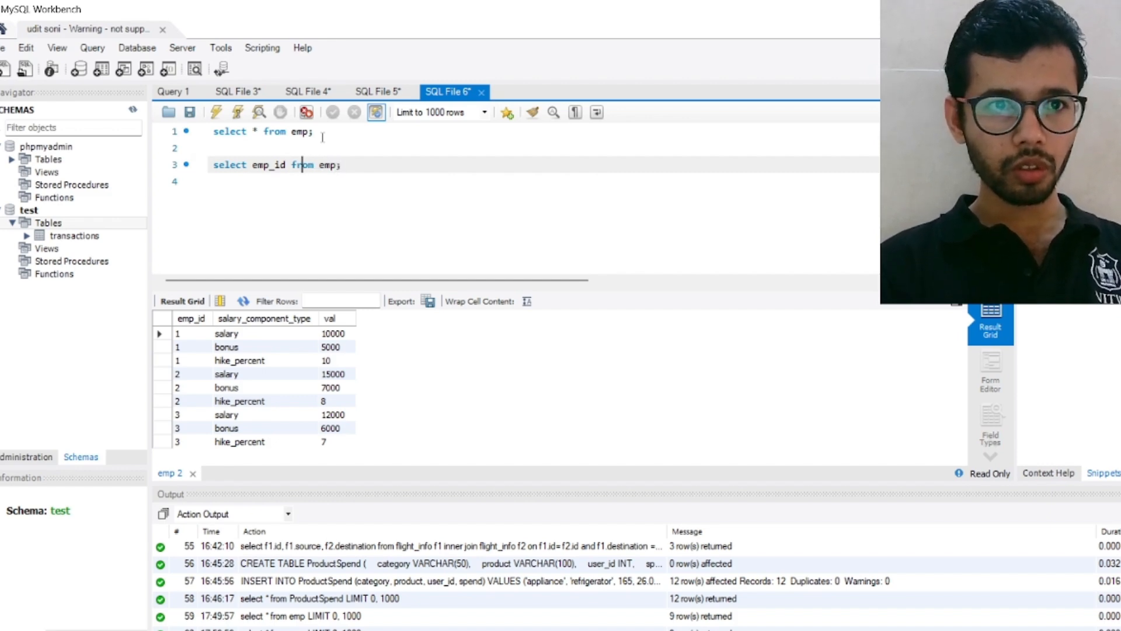
key(Enter)
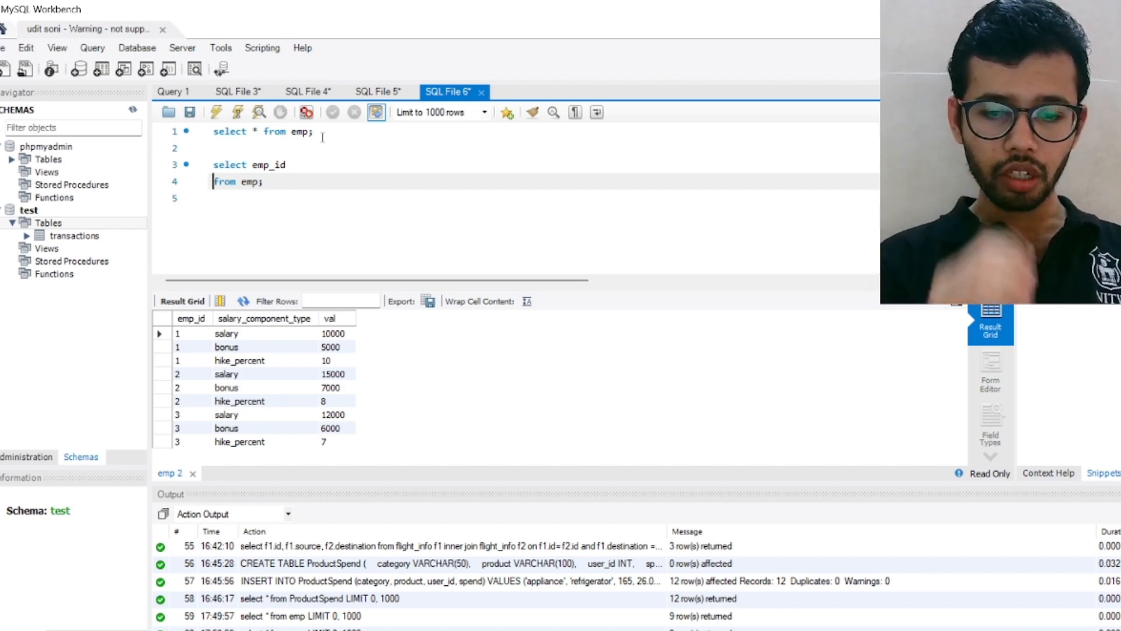
Add the line 'case when salary_component_type='salary' then val end as salary,' before FROM
key(Return)
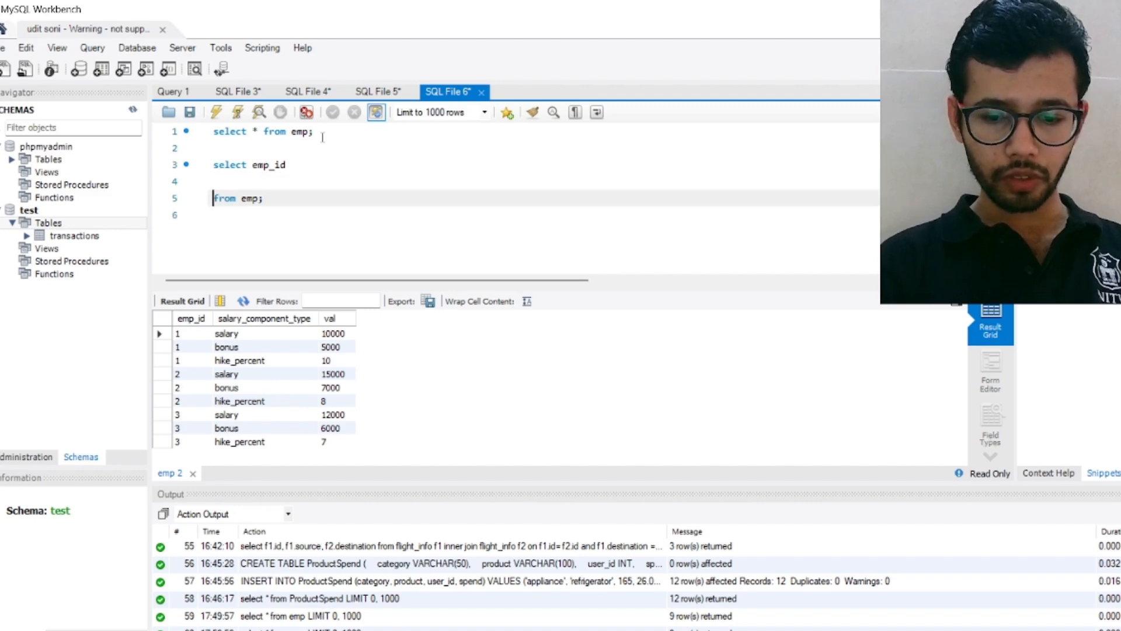
text(case)
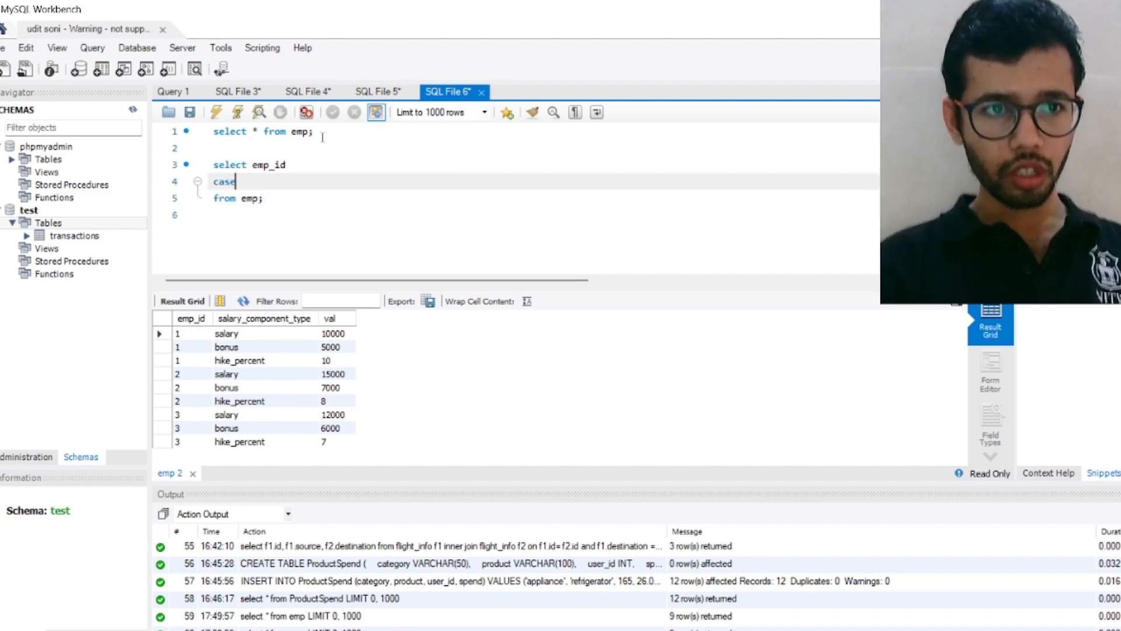
text(when)
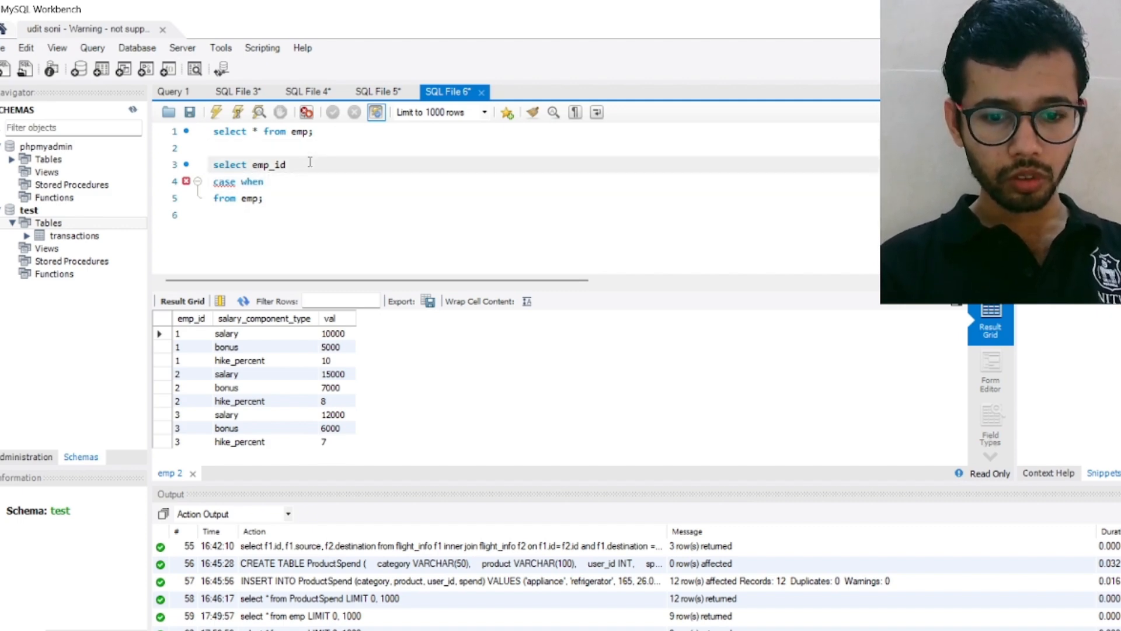
text(,)
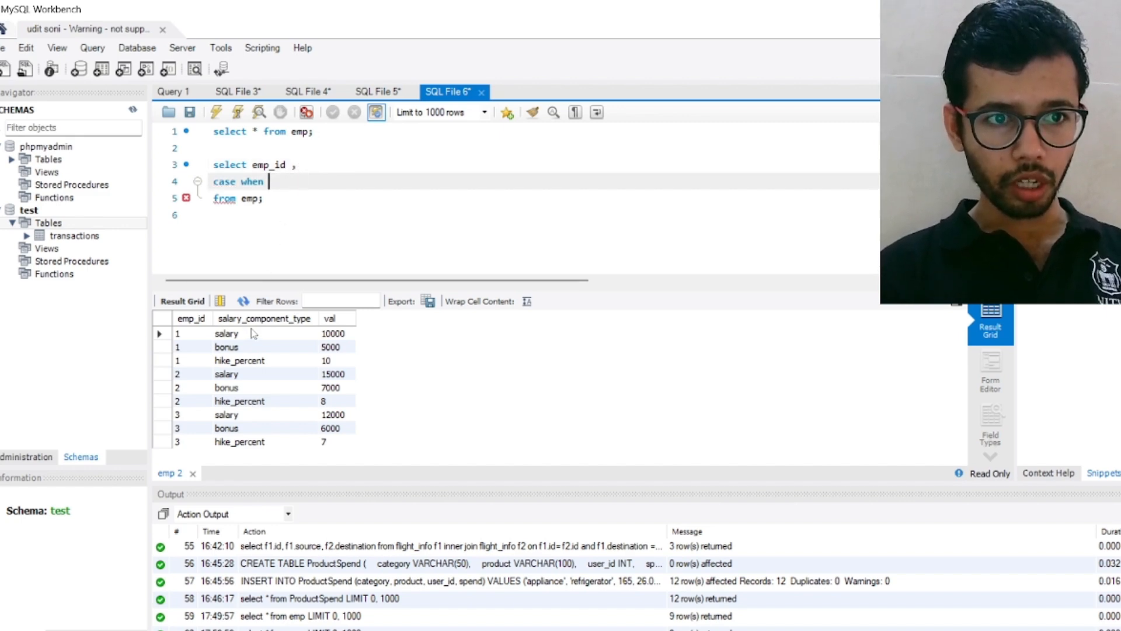
right_click(264, 318)
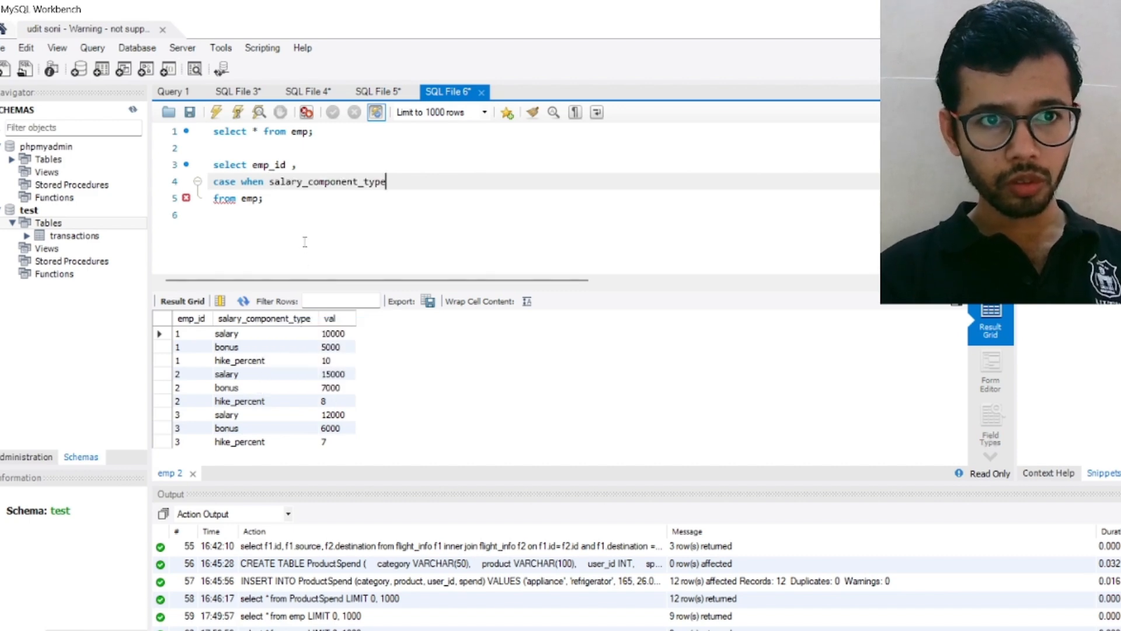
text(=)
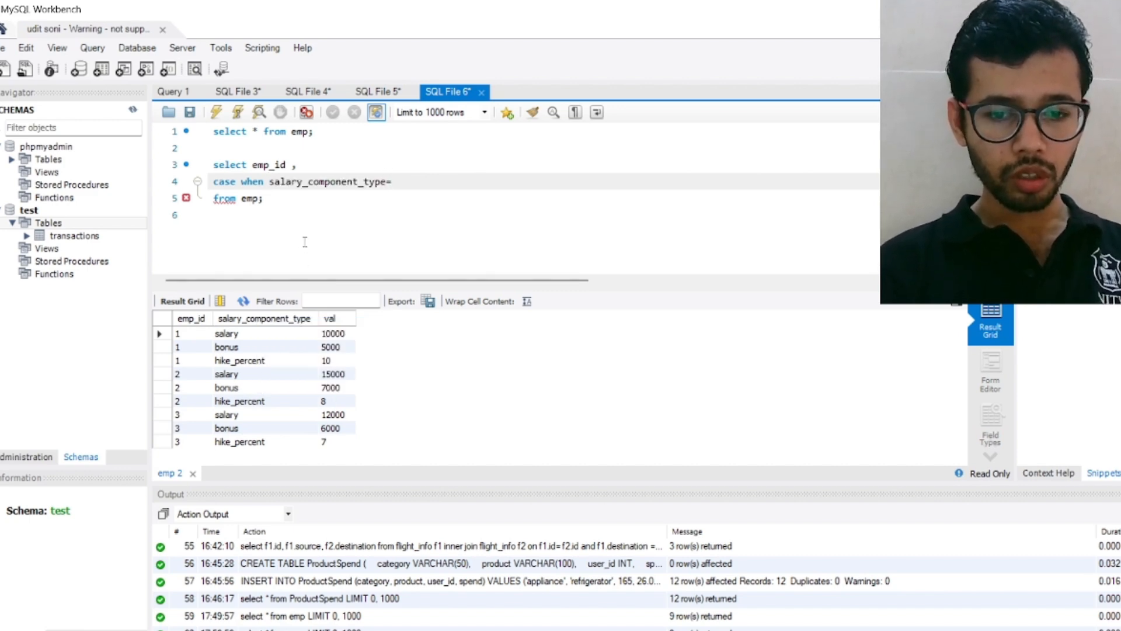
text(')
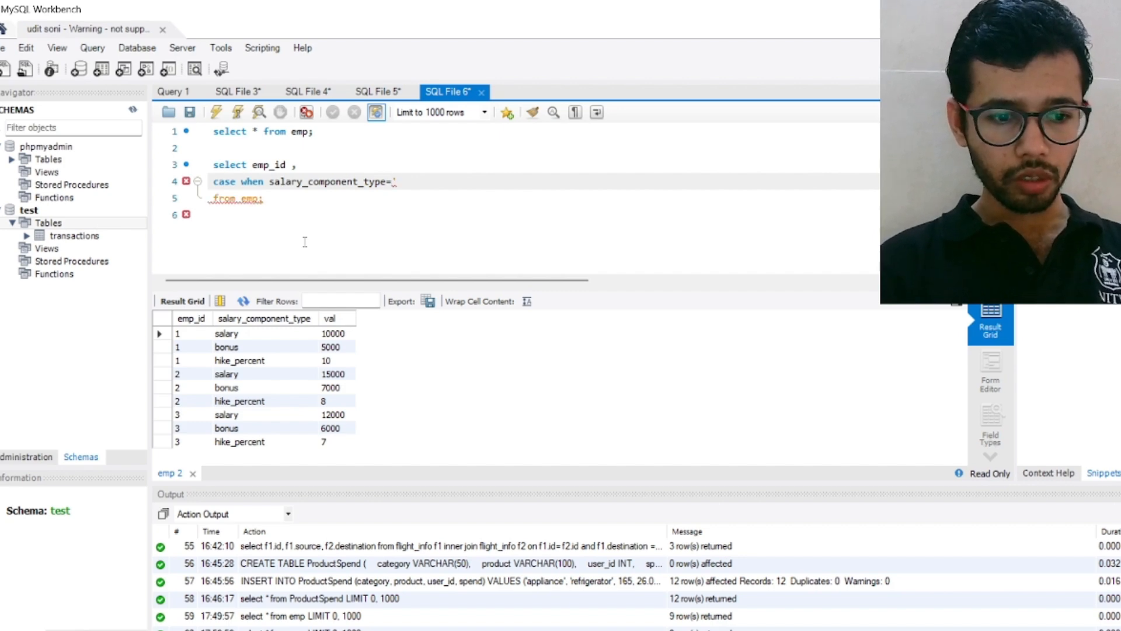
text(sa)
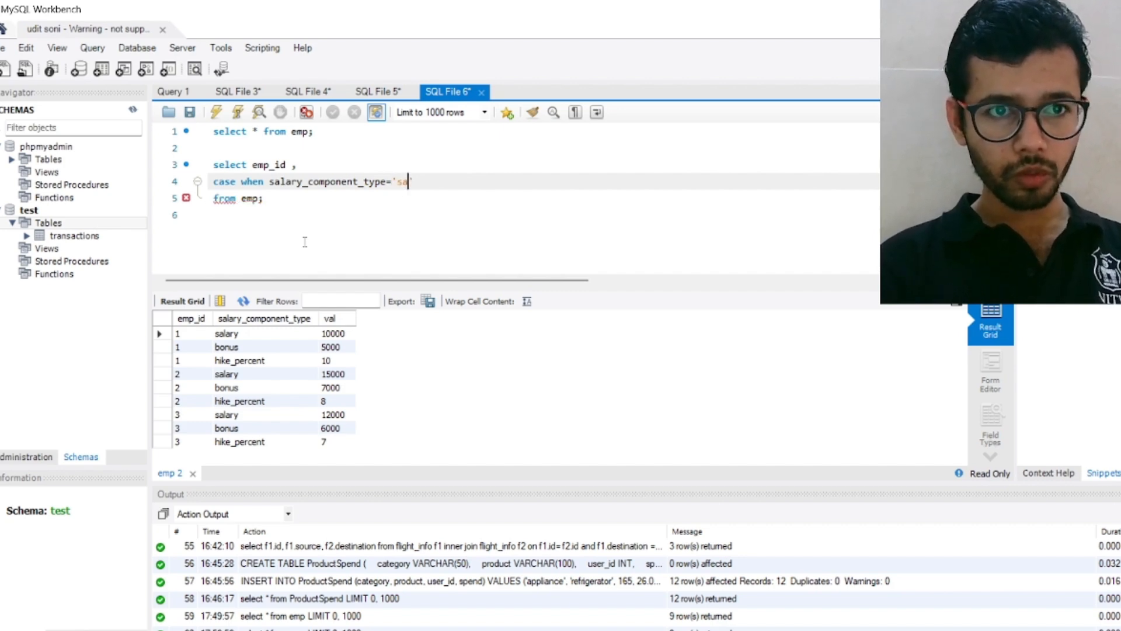
text(')
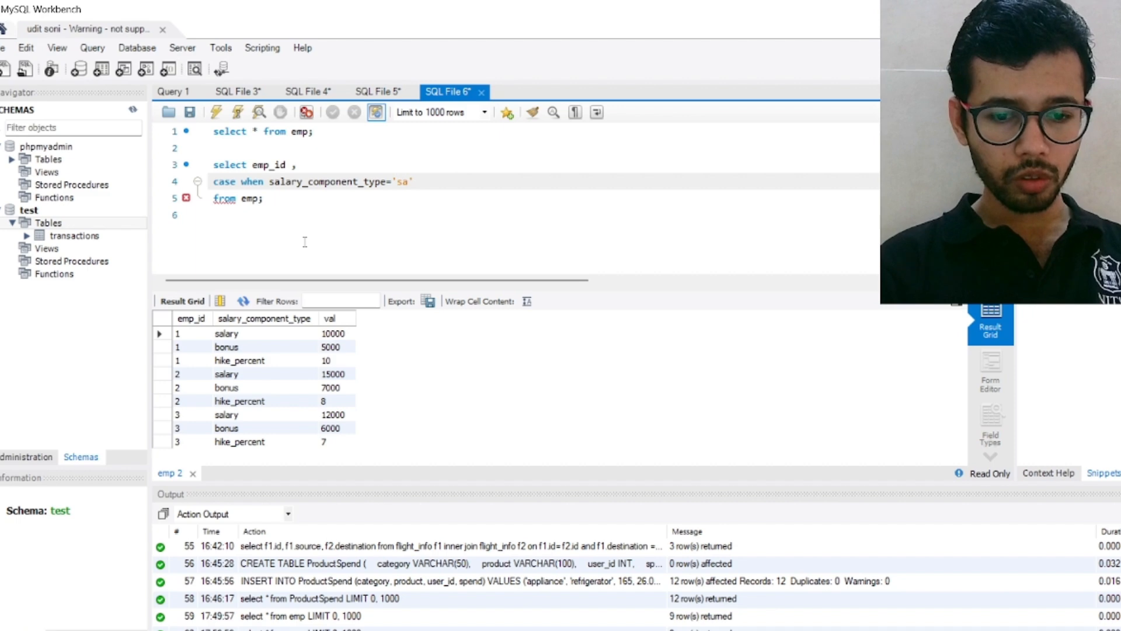
text(lary)
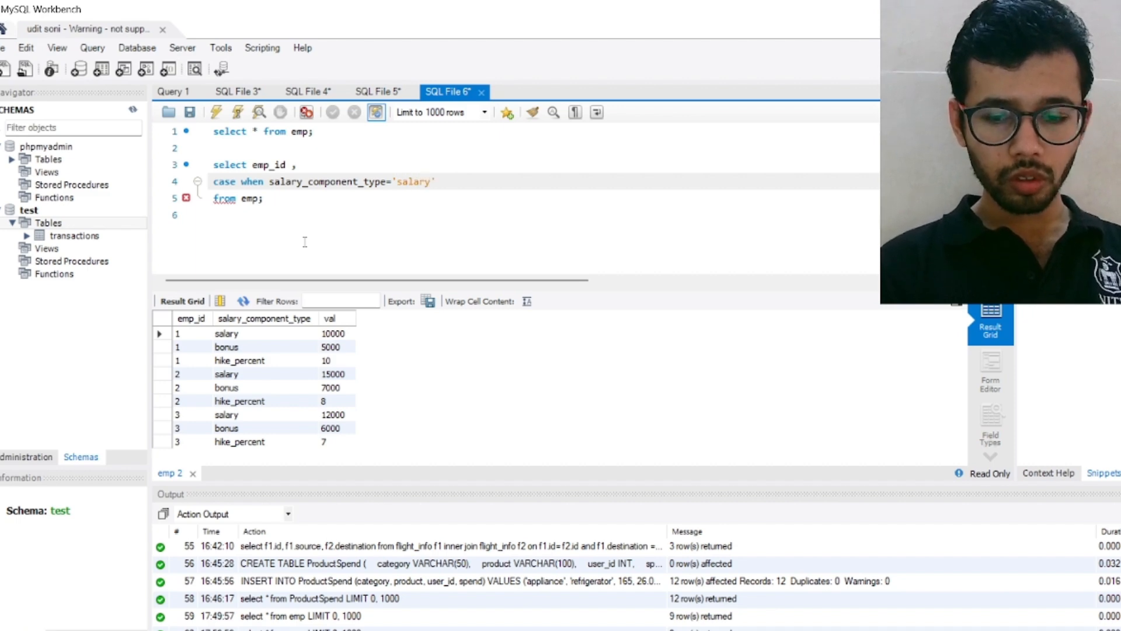
text(then val)
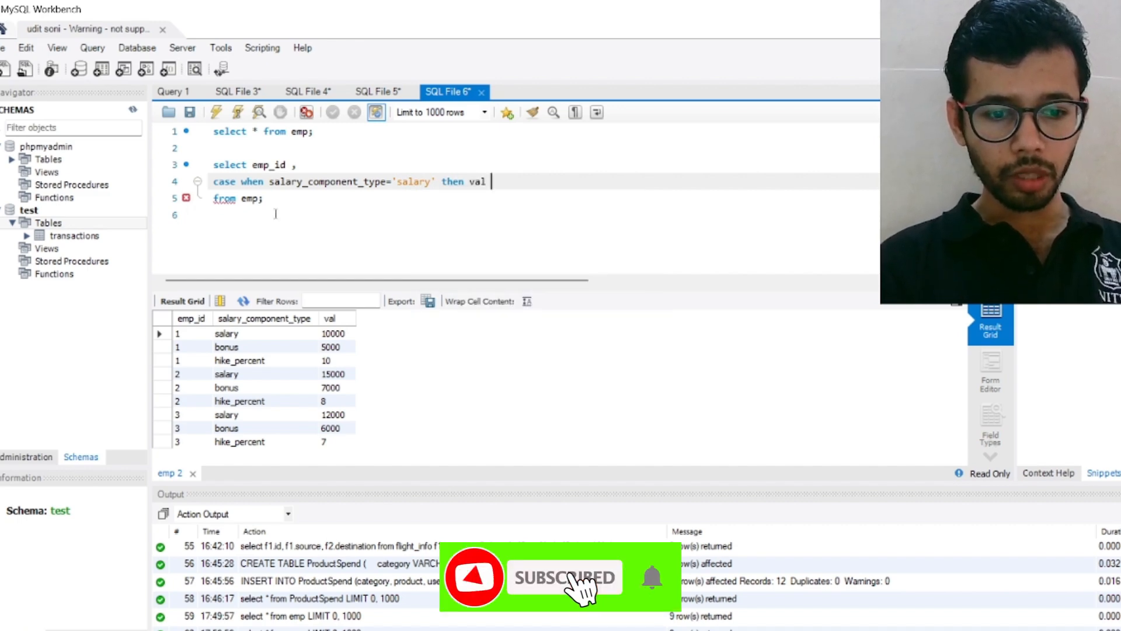
text(ens)
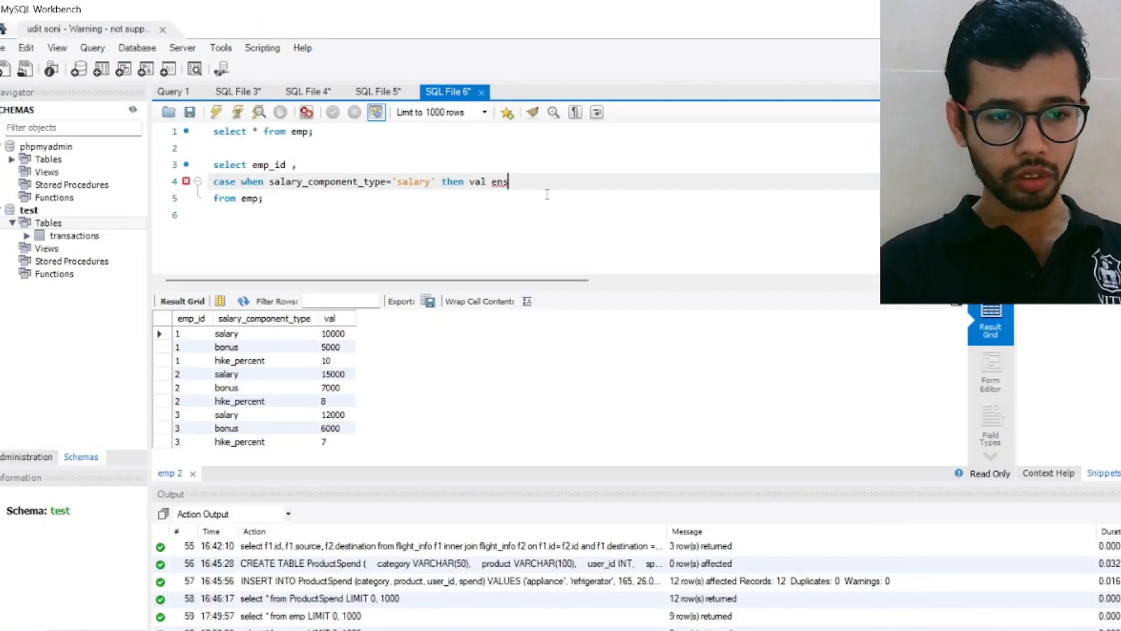
text(end as)
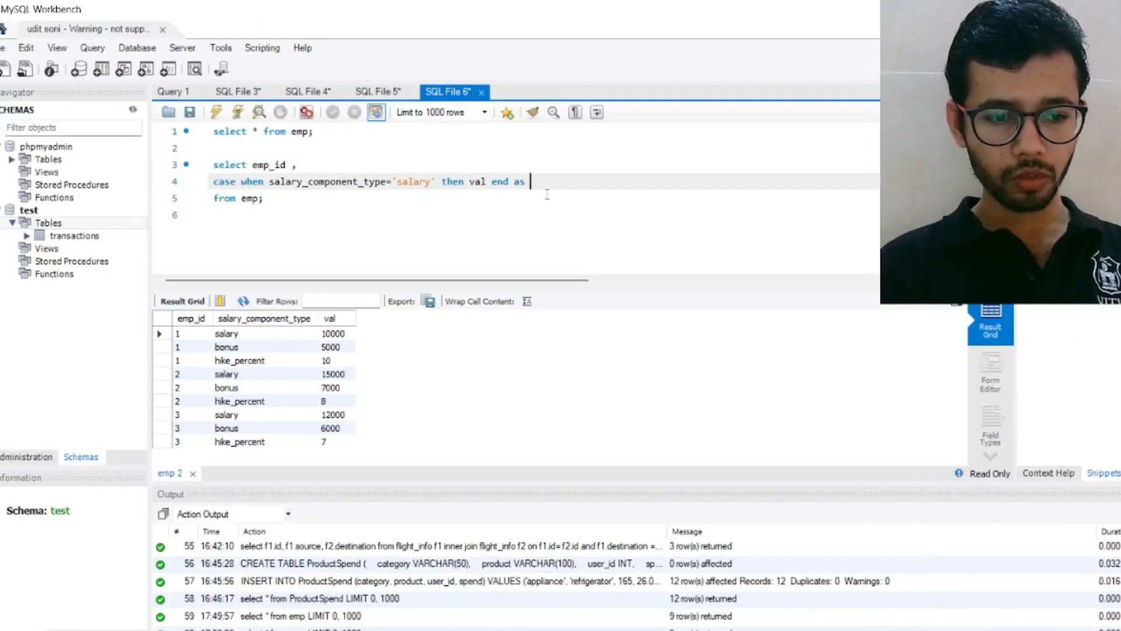
text(salary,)
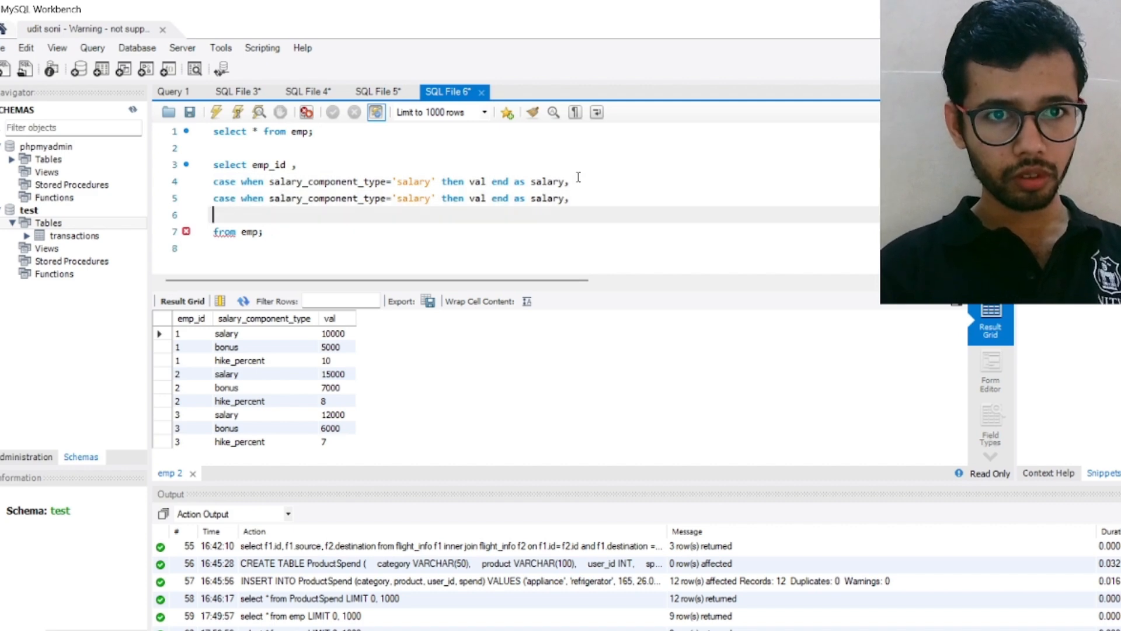
text(case when salary_component_type='salary' then val end as salary,)
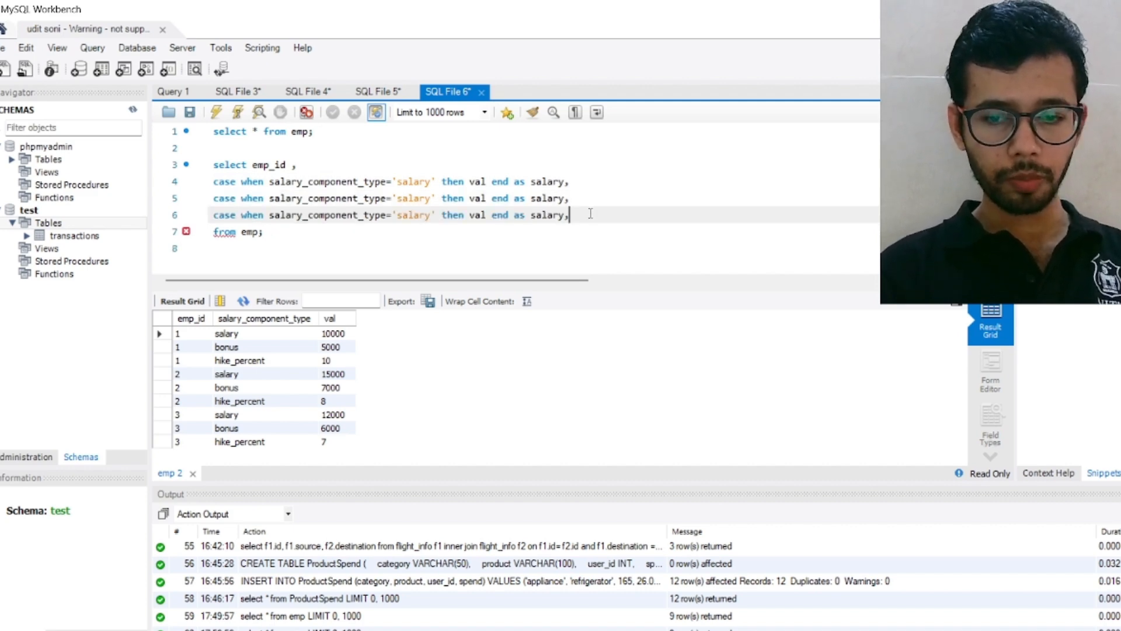
Add matching CASE columns for bonus and hike_percent, removing the trailing comma
key(Backspace)
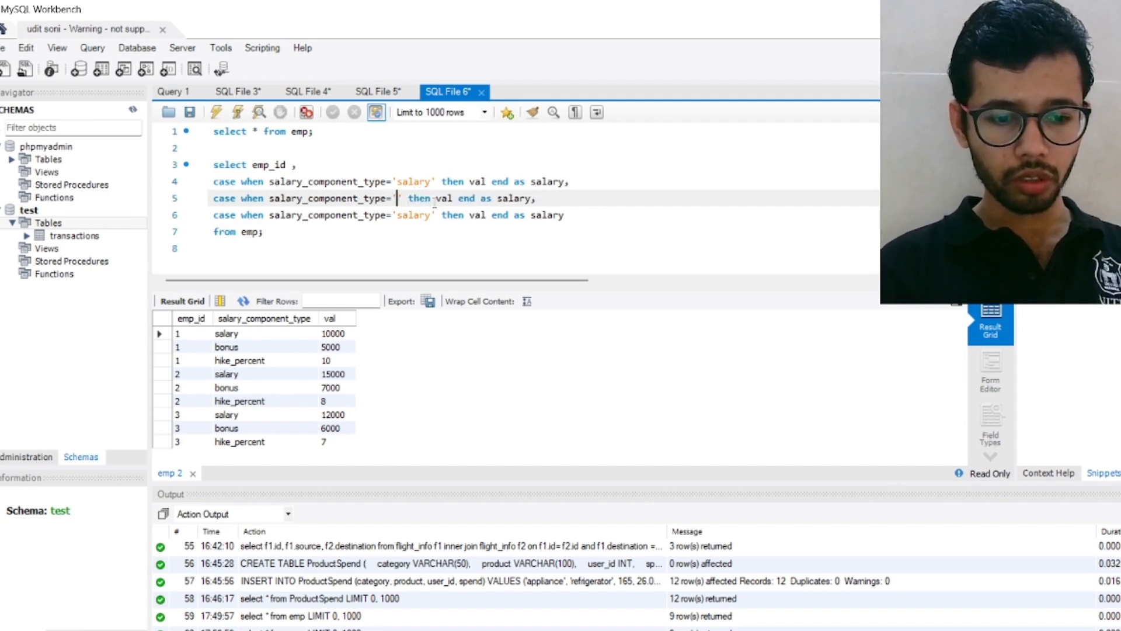
text(bonus)
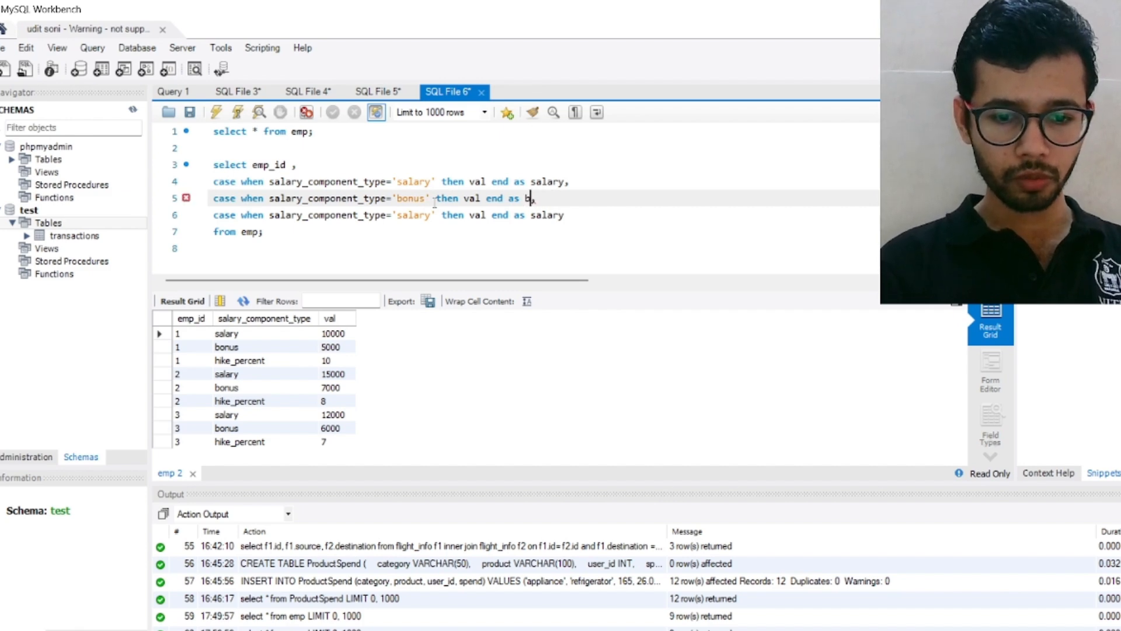
text(onus)
click(391, 215)
text(h)
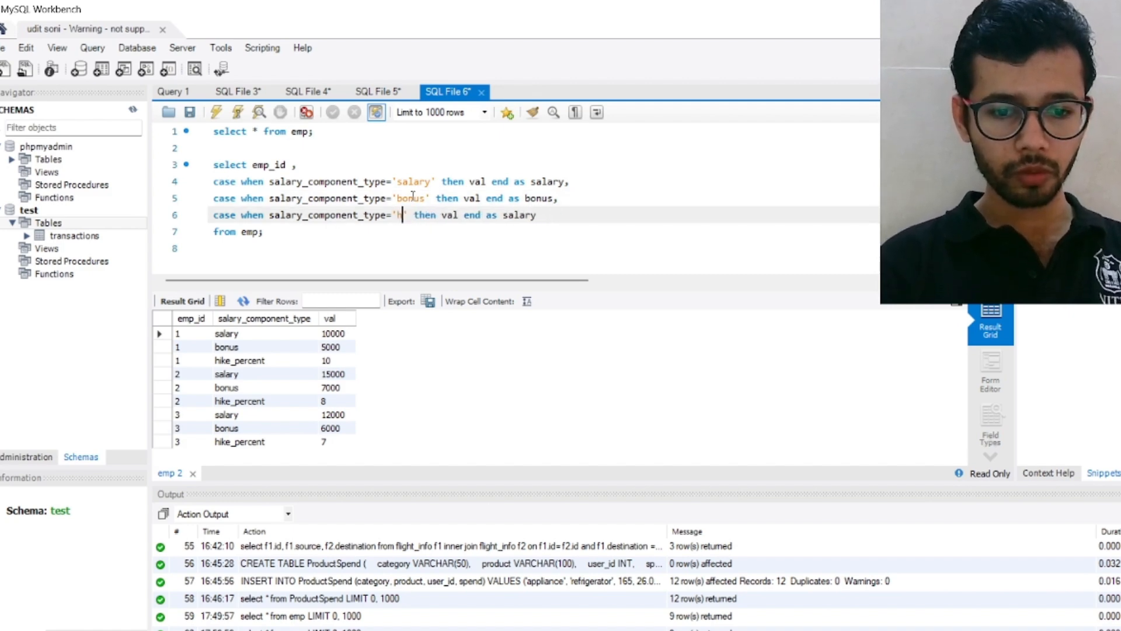
text(ike_pe)
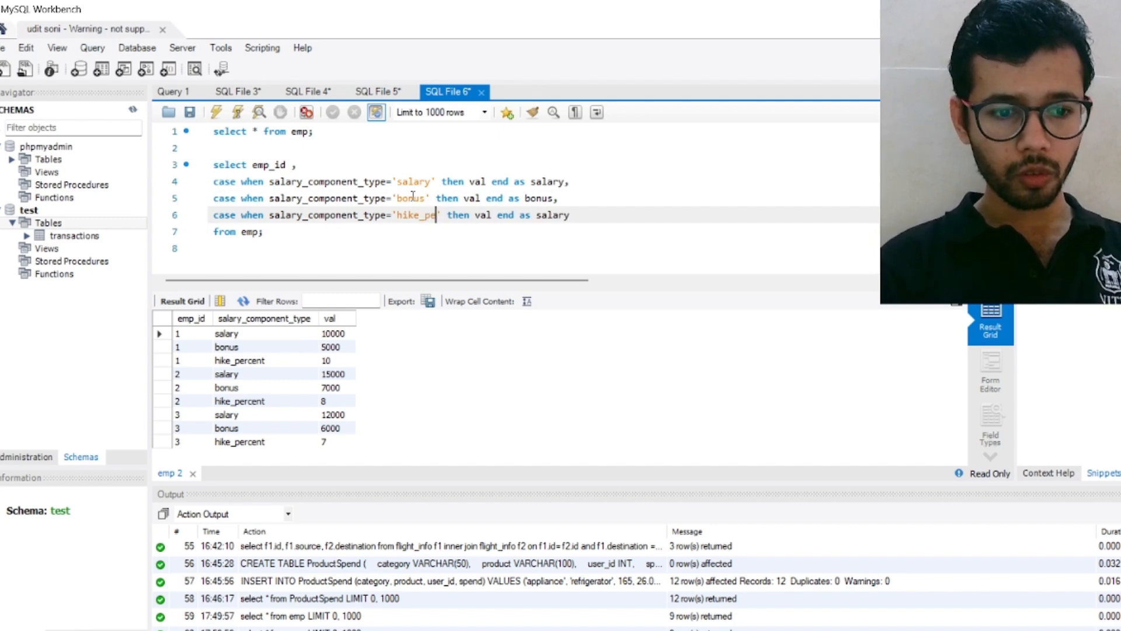
text(rcent')
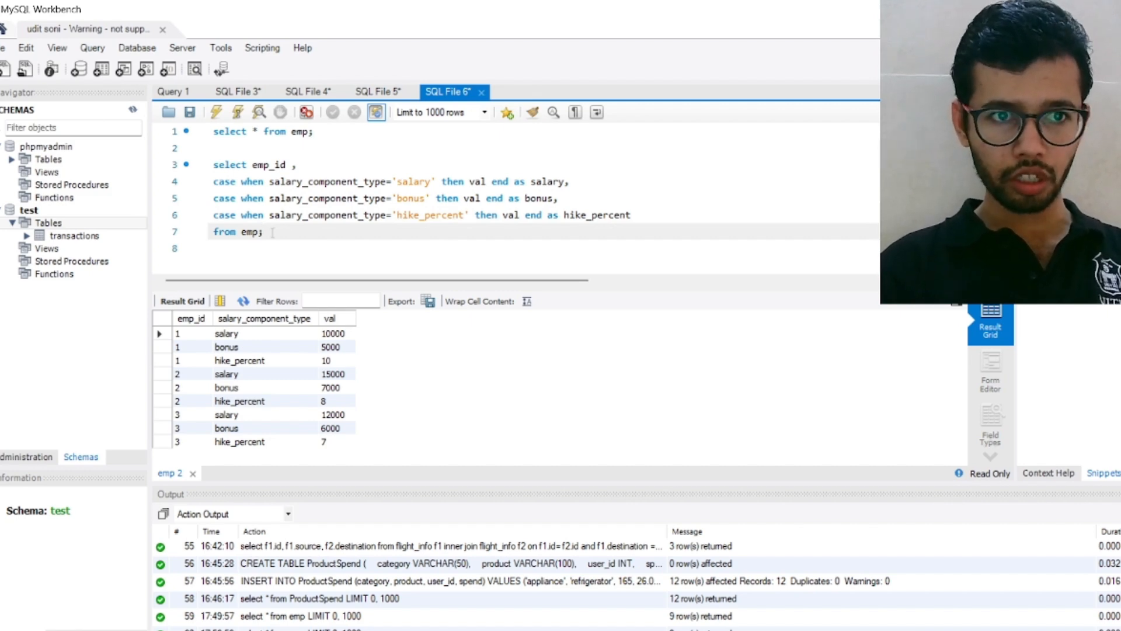
Run the CASE query and inspect the nine mostly-NULL salary, bonus, hike_percent rows
drag(213, 164, 263, 232)
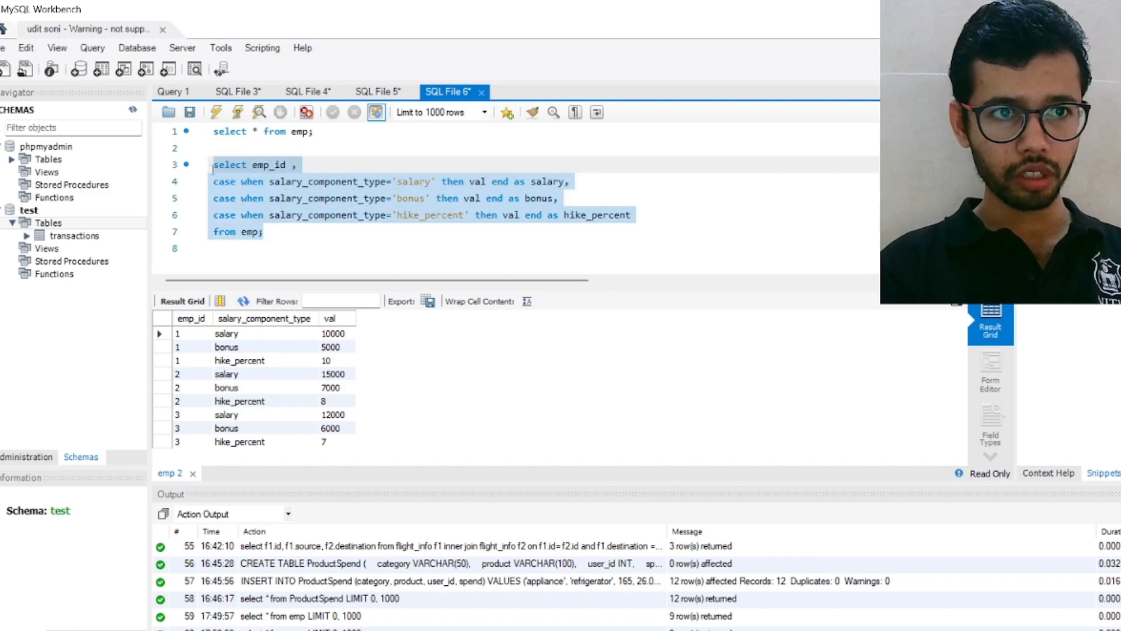
mouse_move(216, 113)
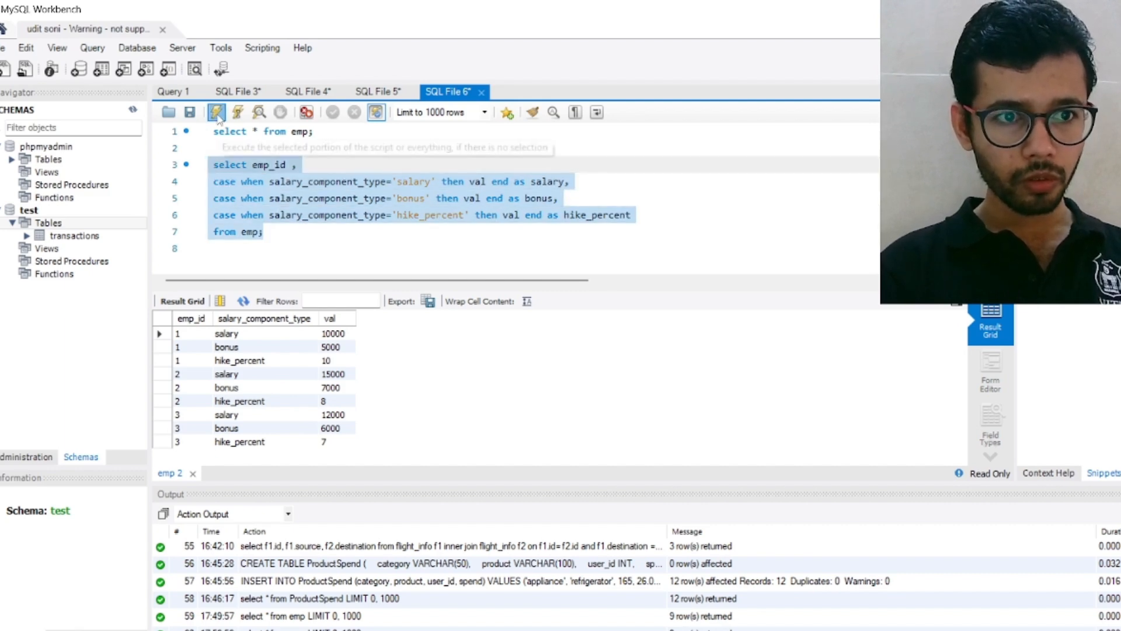
click(216, 111)
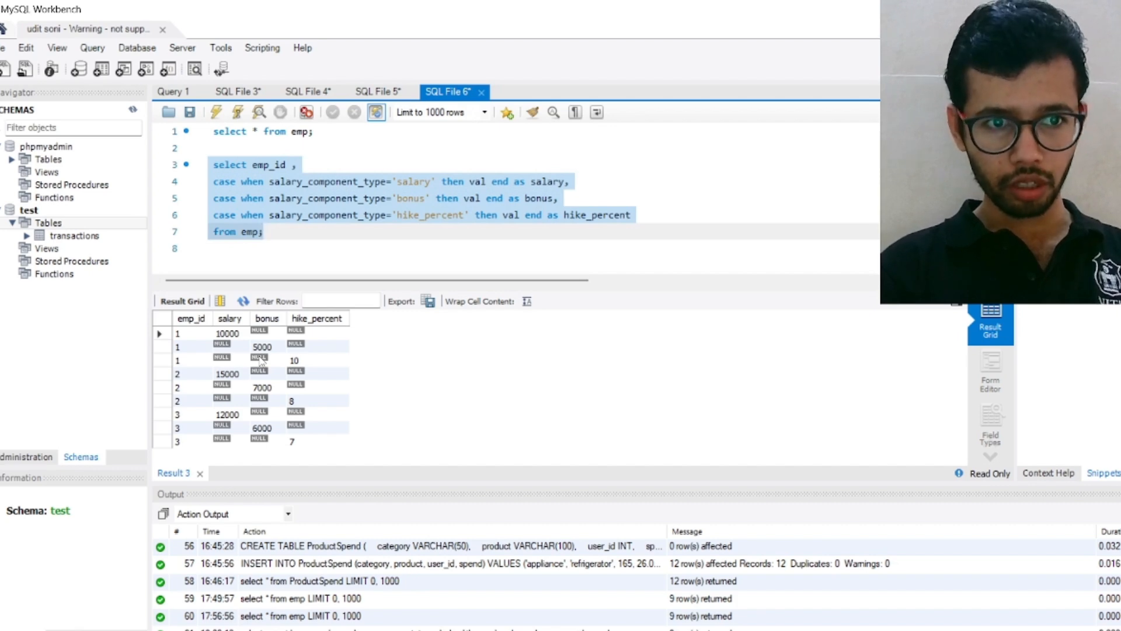
mouse_move(240, 364)
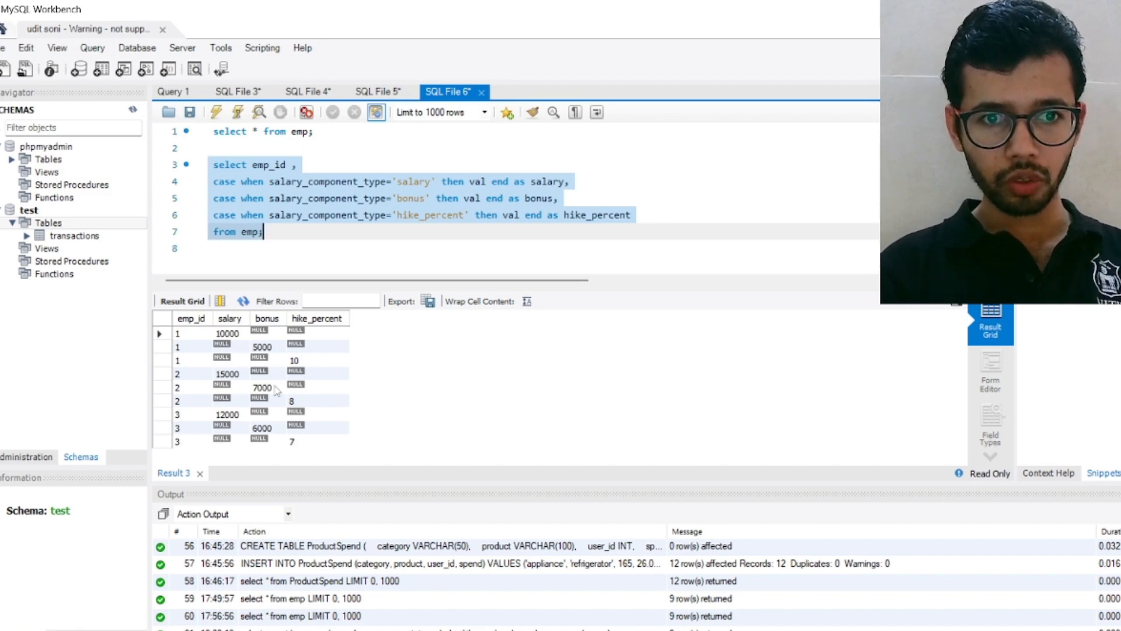
mouse_move(271, 385)
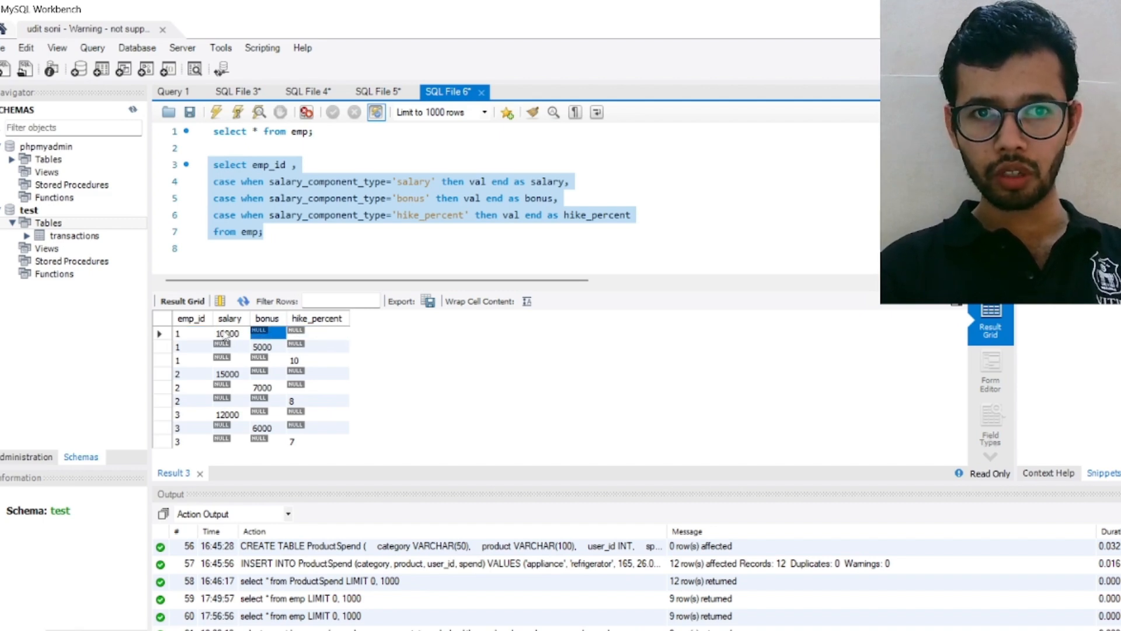
click(228, 334)
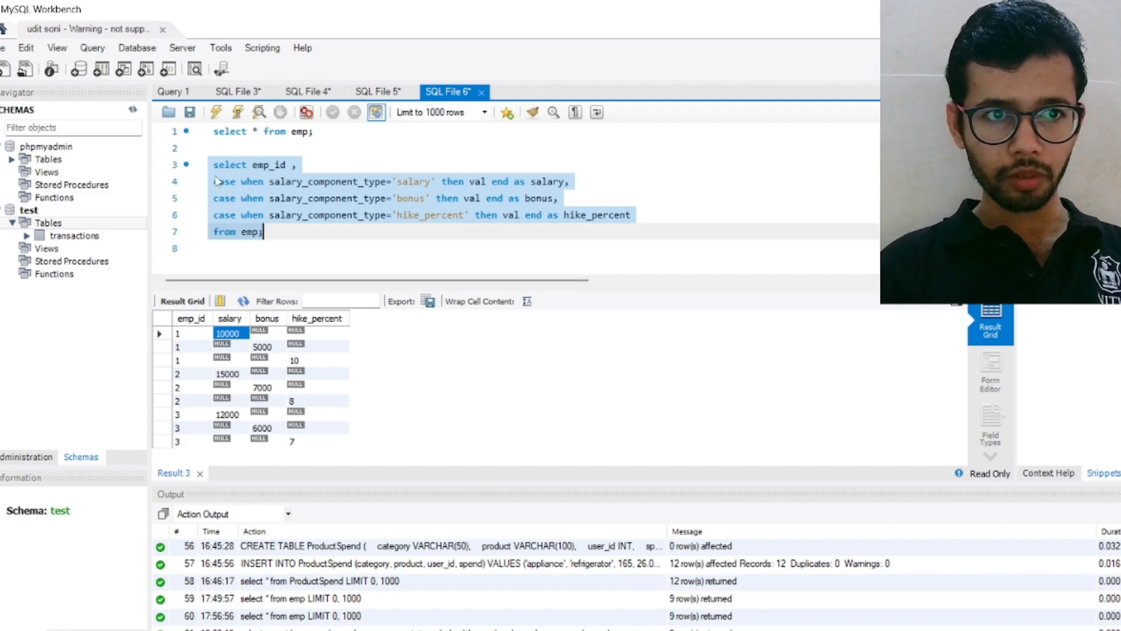
click(214, 181)
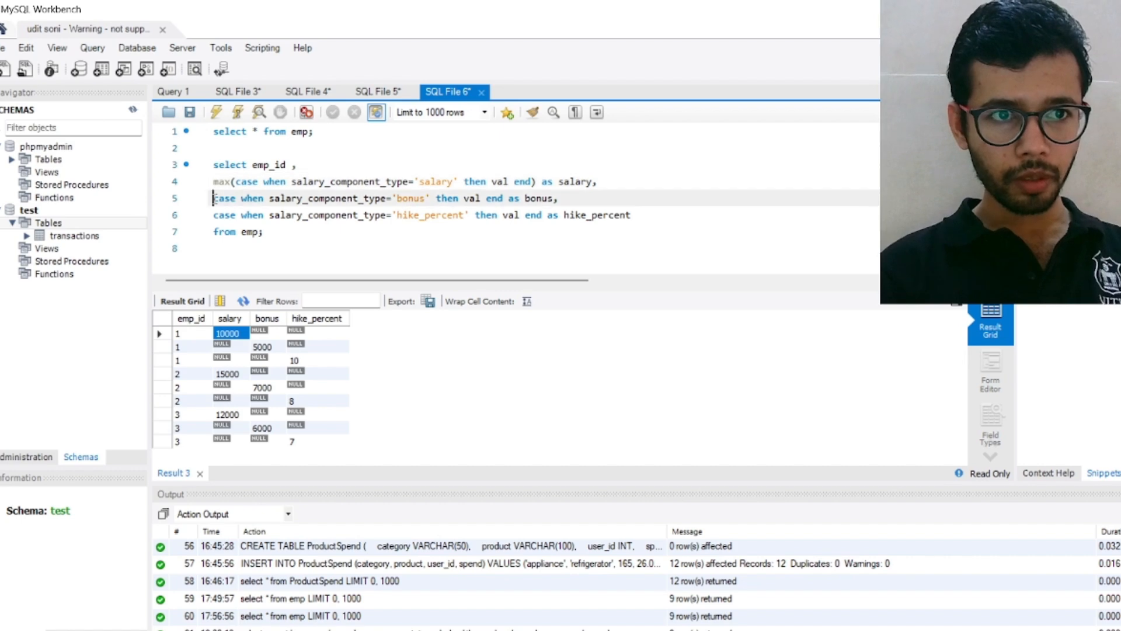
Type max( around the CASE expressions, keeping the aliases
text(max()
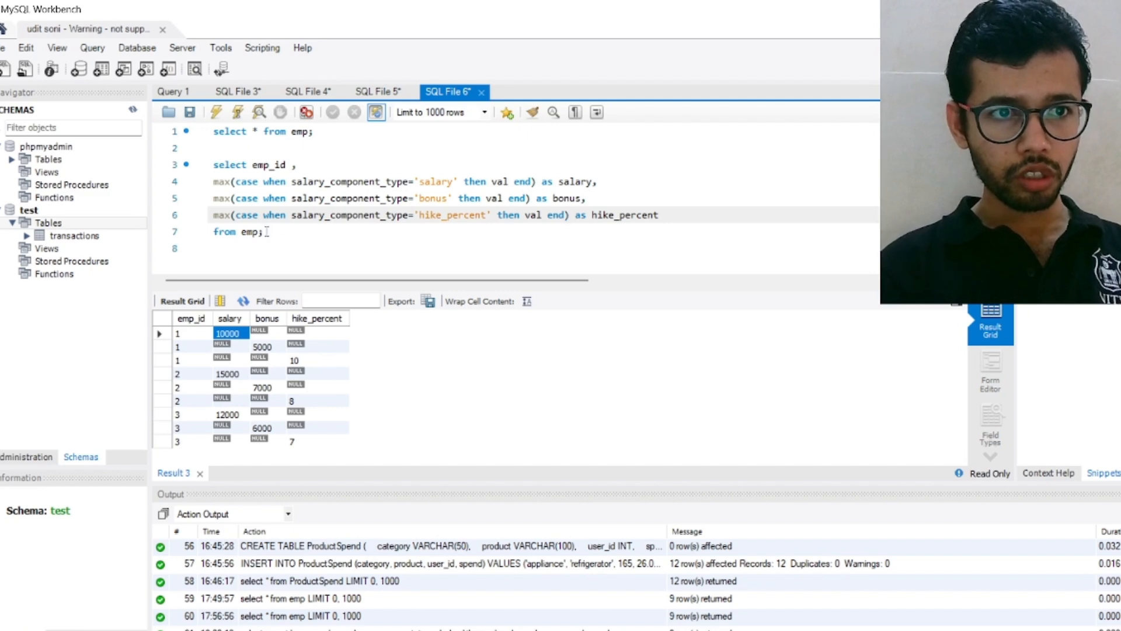
Run the MAX query, getting one row: 1, 15000, 7000, 10
drag(213, 164, 263, 232)
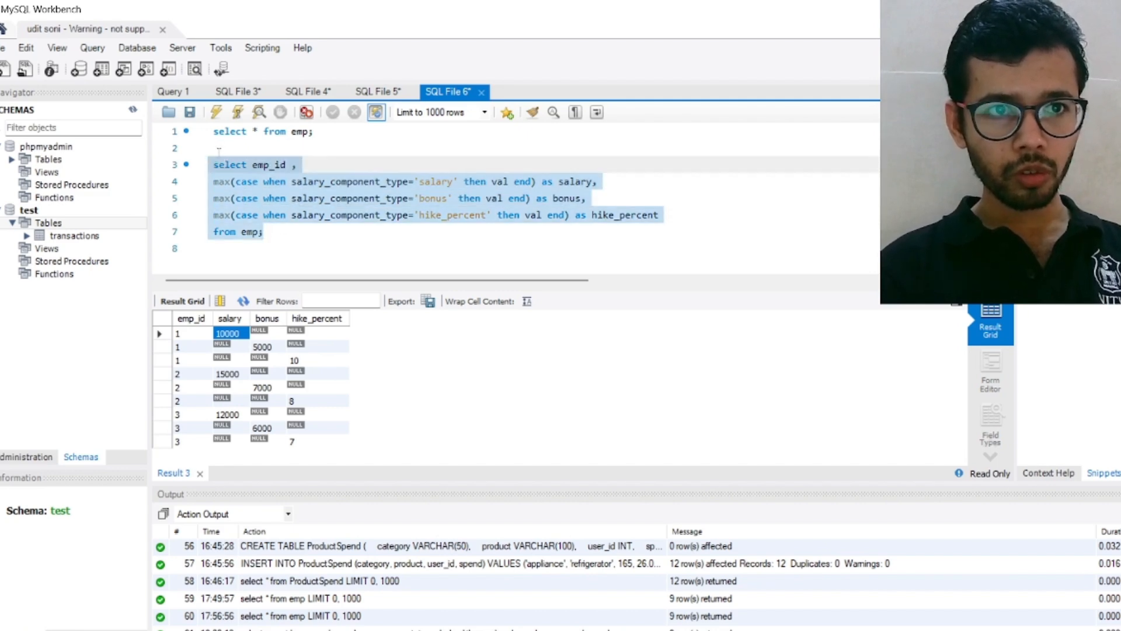
click(215, 111)
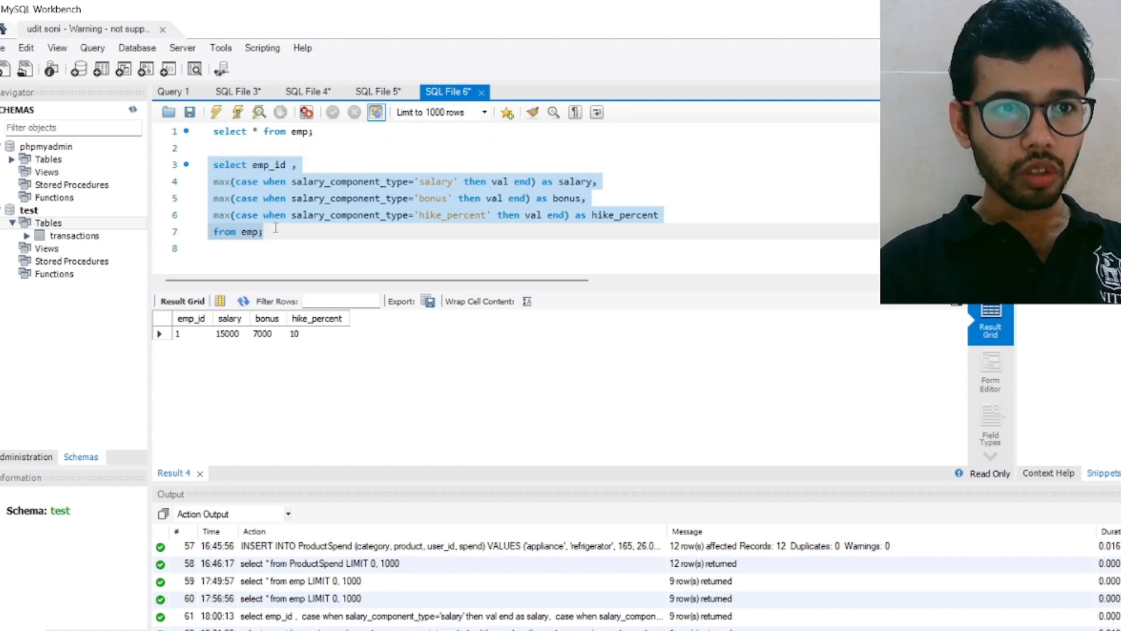
mouse_move(478, 341)
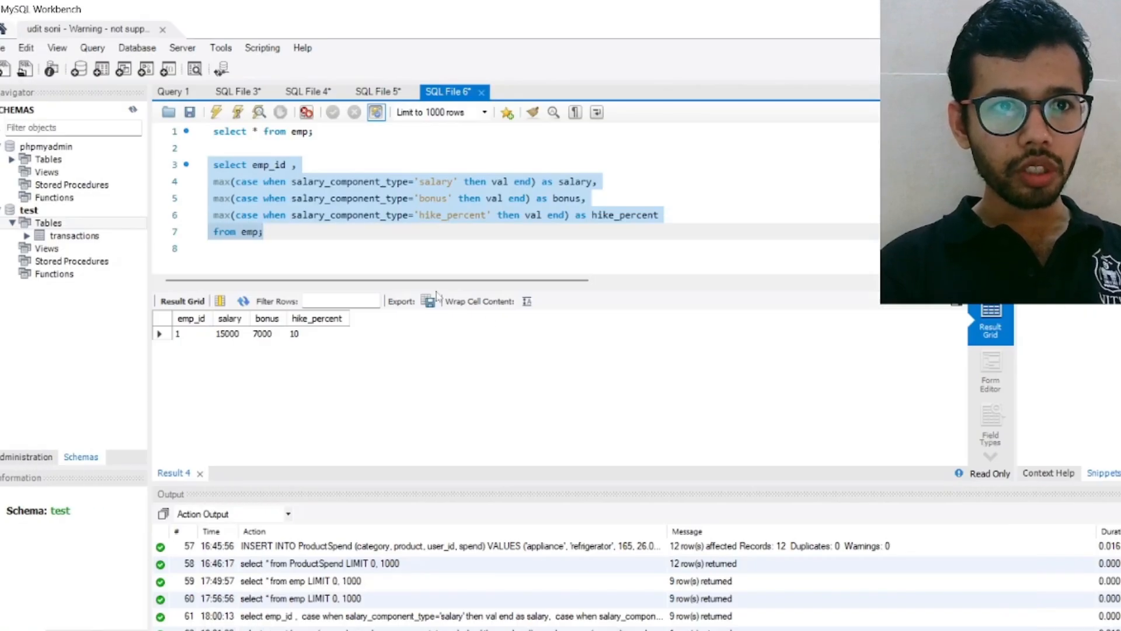
click(281, 232)
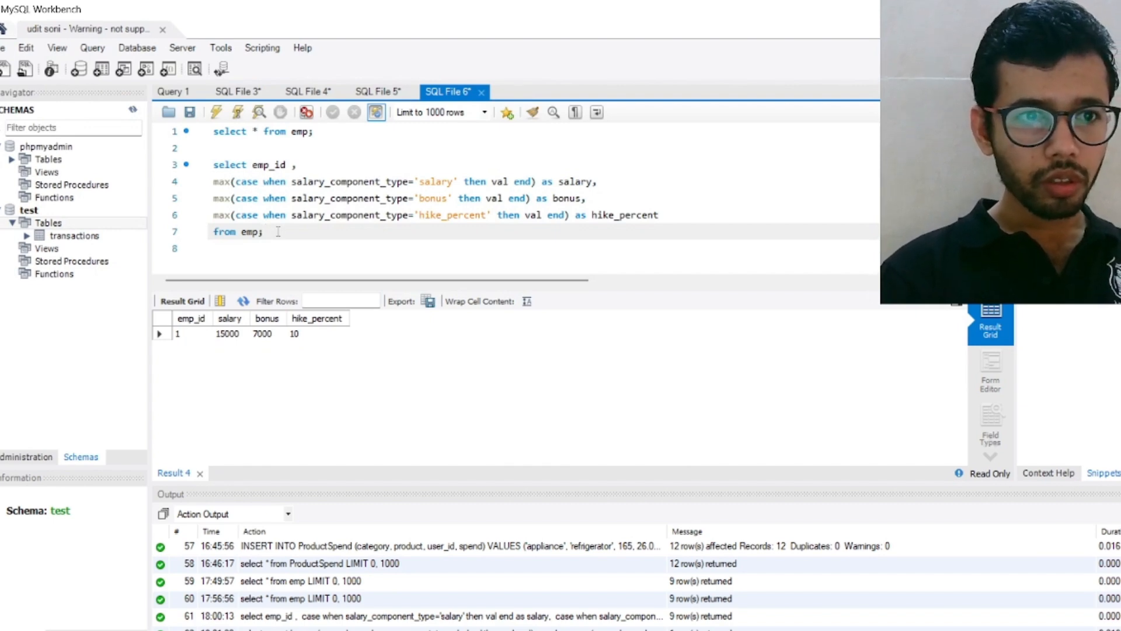
Replace the semicolon after 'from emp' with a new 'group by emp_id' line
key(Backspace)
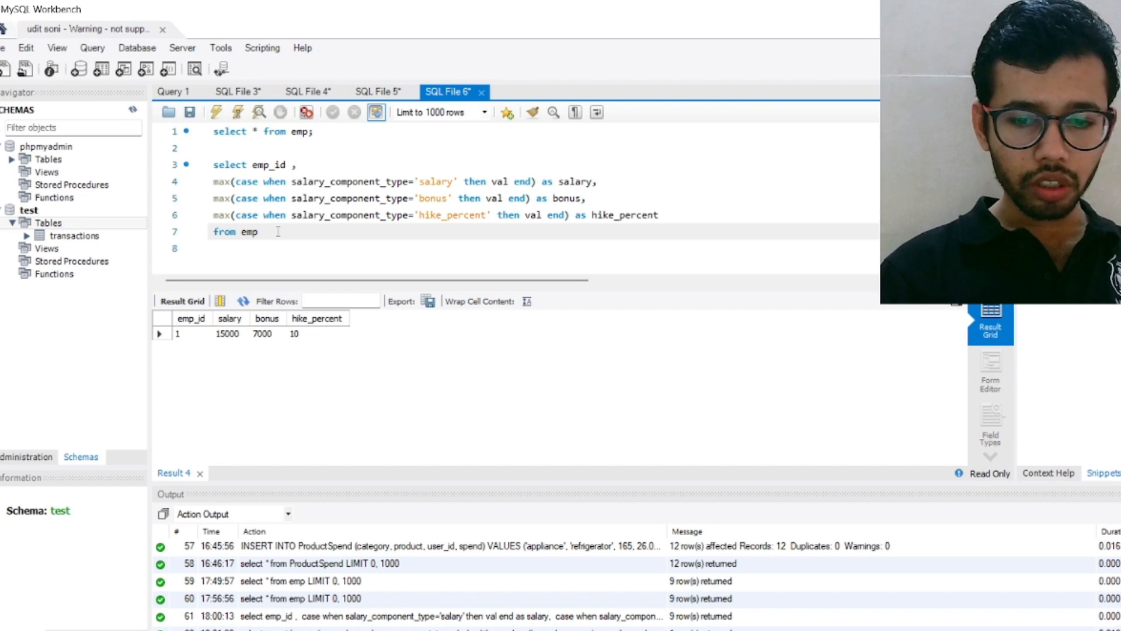
key(Return)
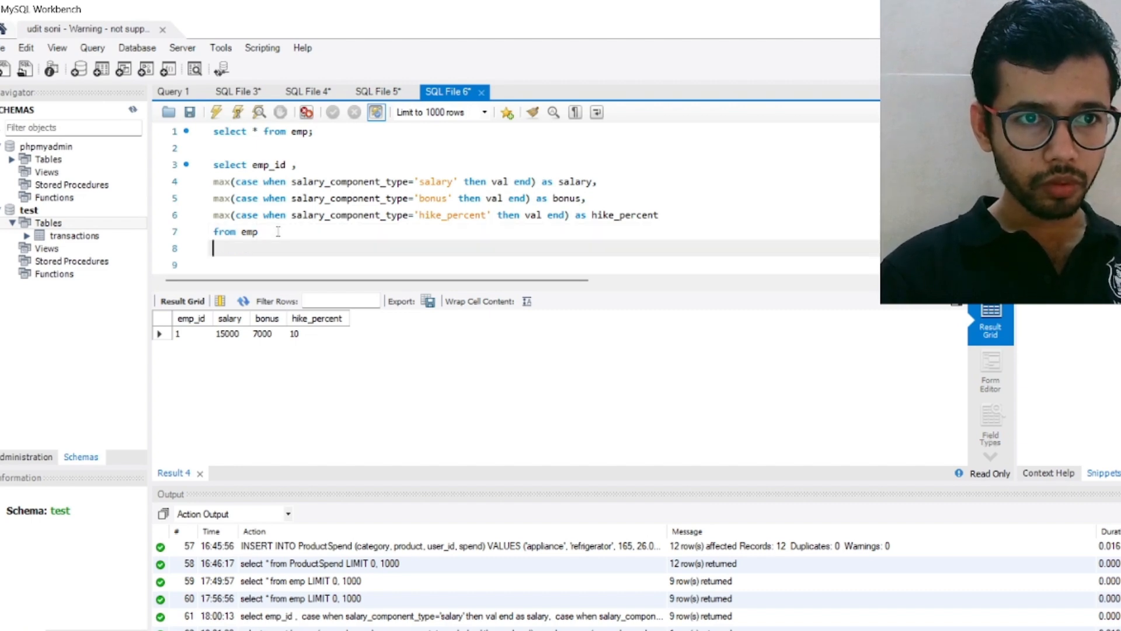
text(gtp)
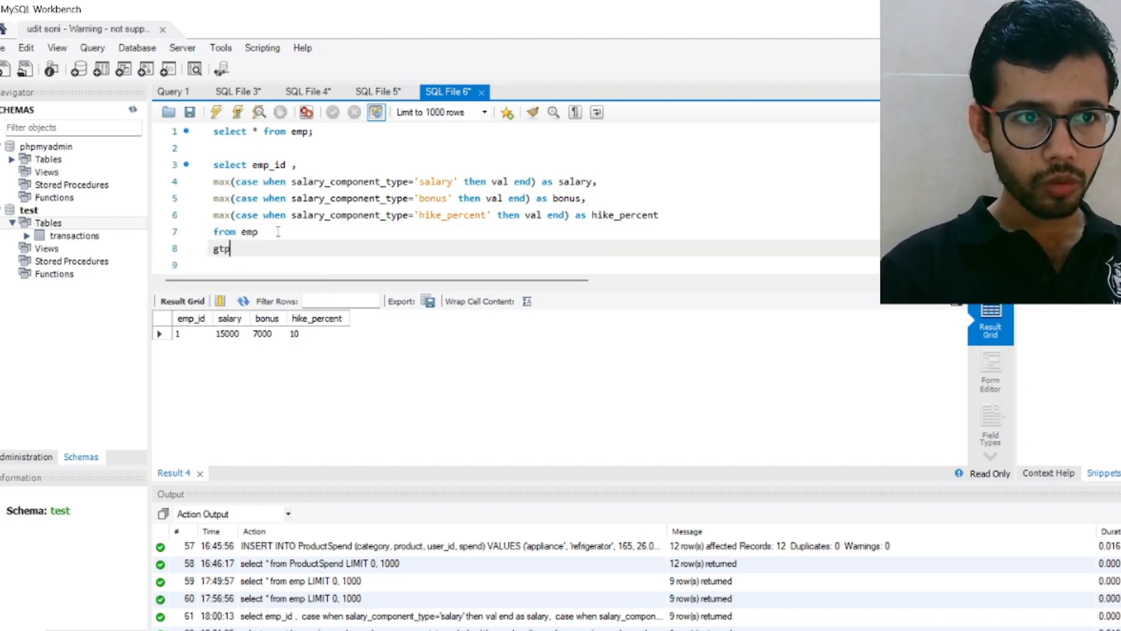
key(Backspace)
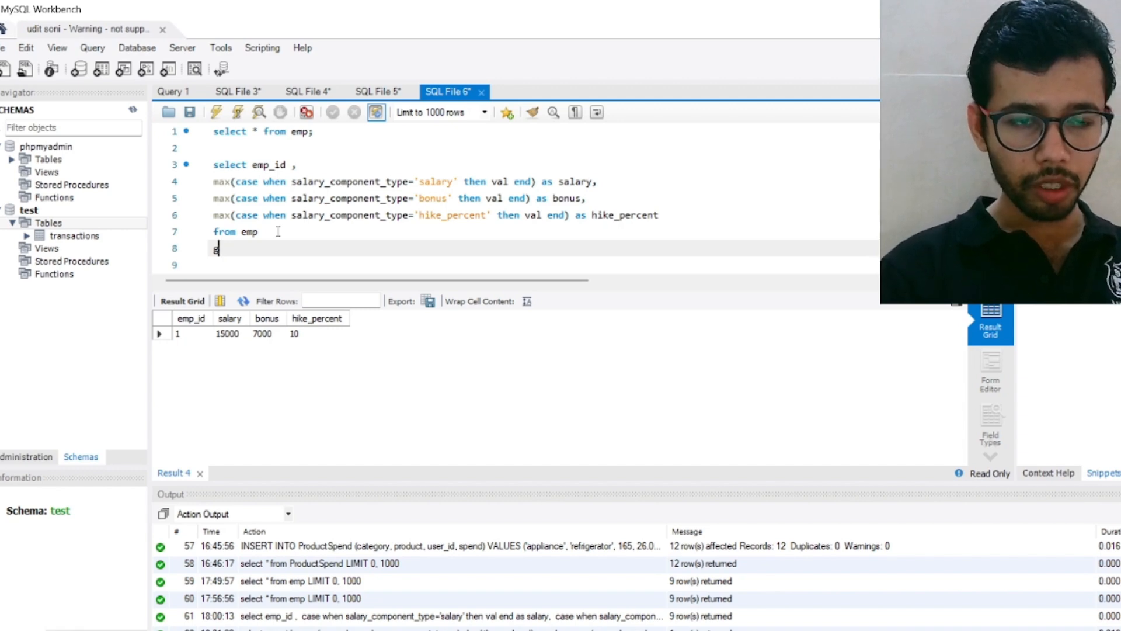
text(r)
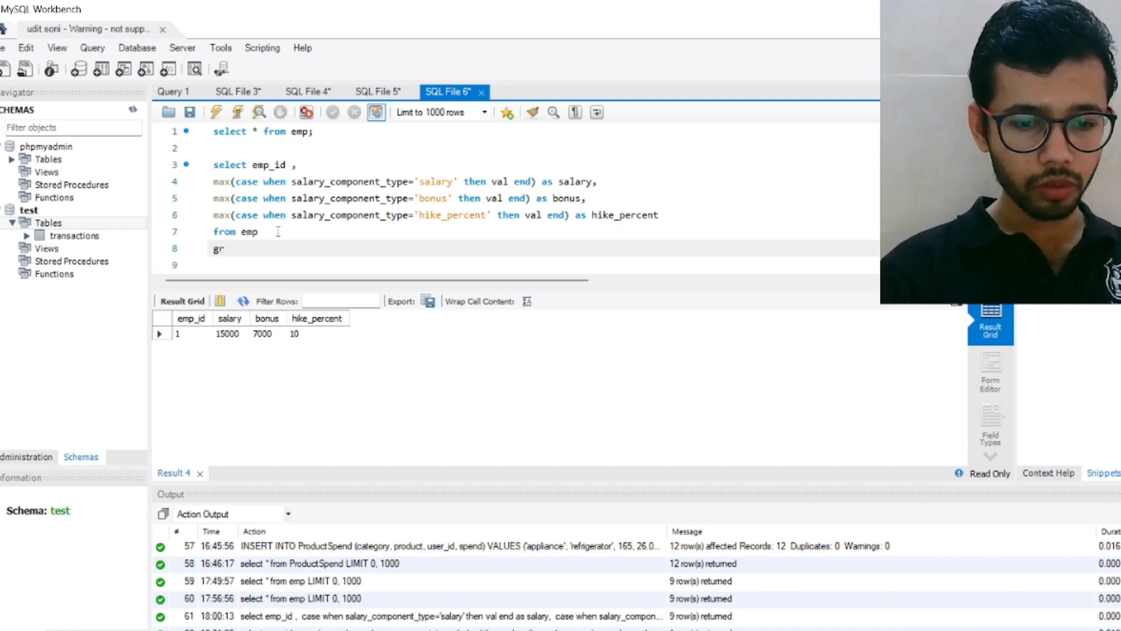
text(oup)
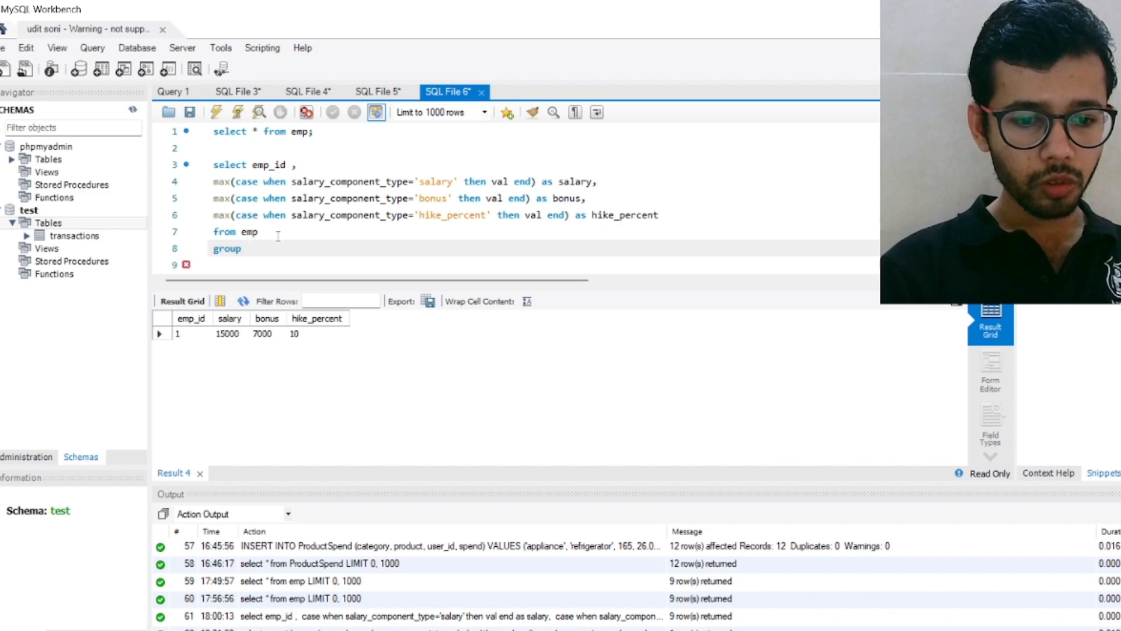
text(by emp)
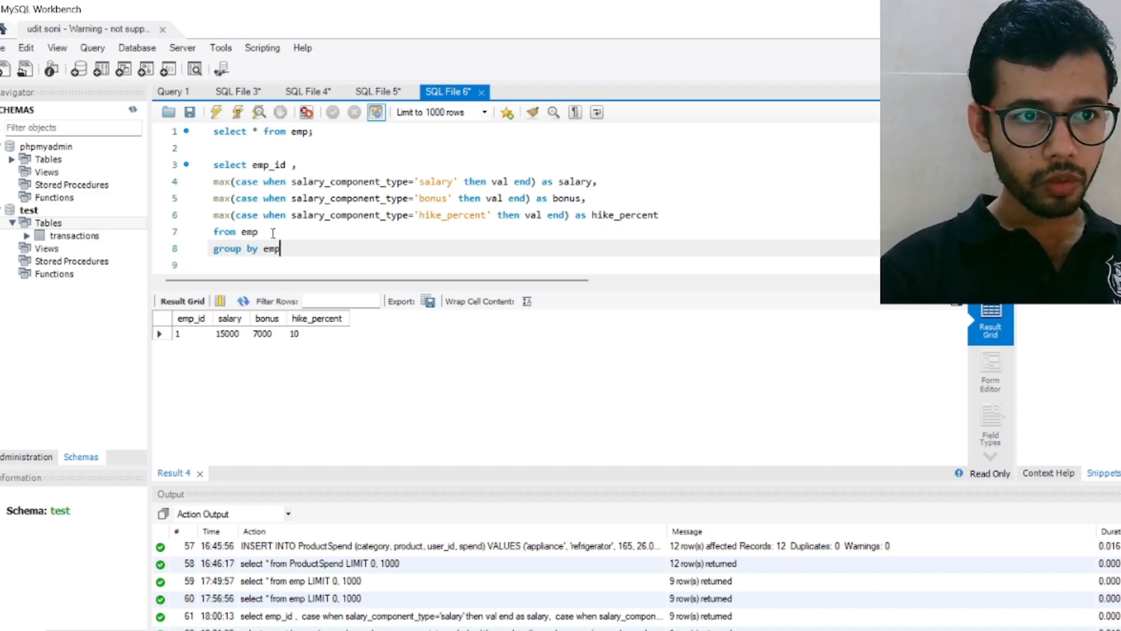
text(_)
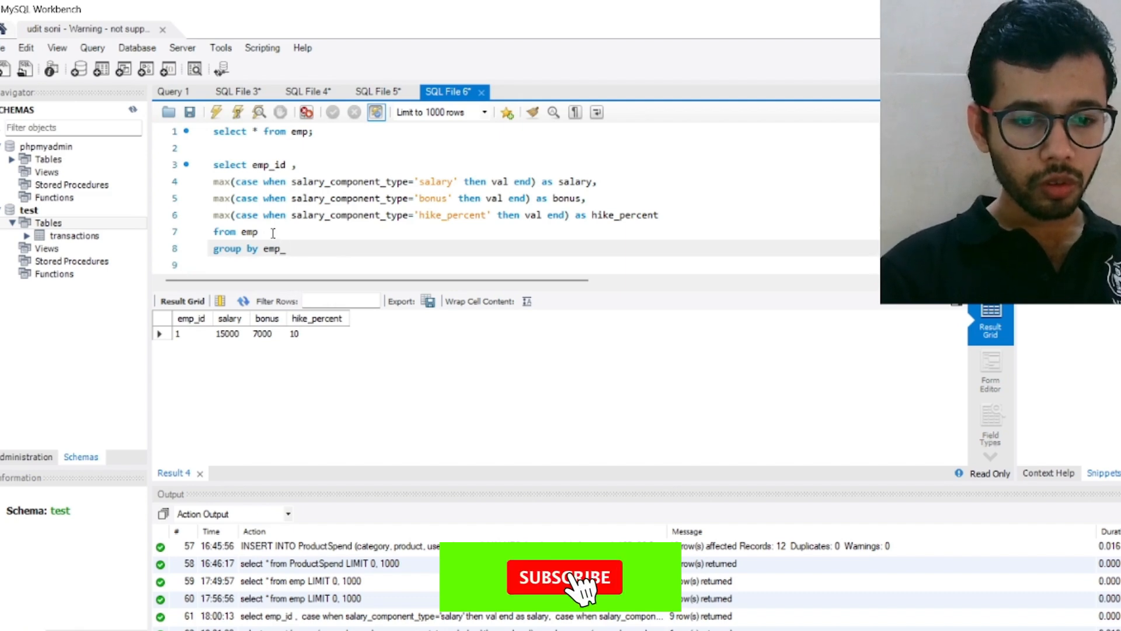
text(id)
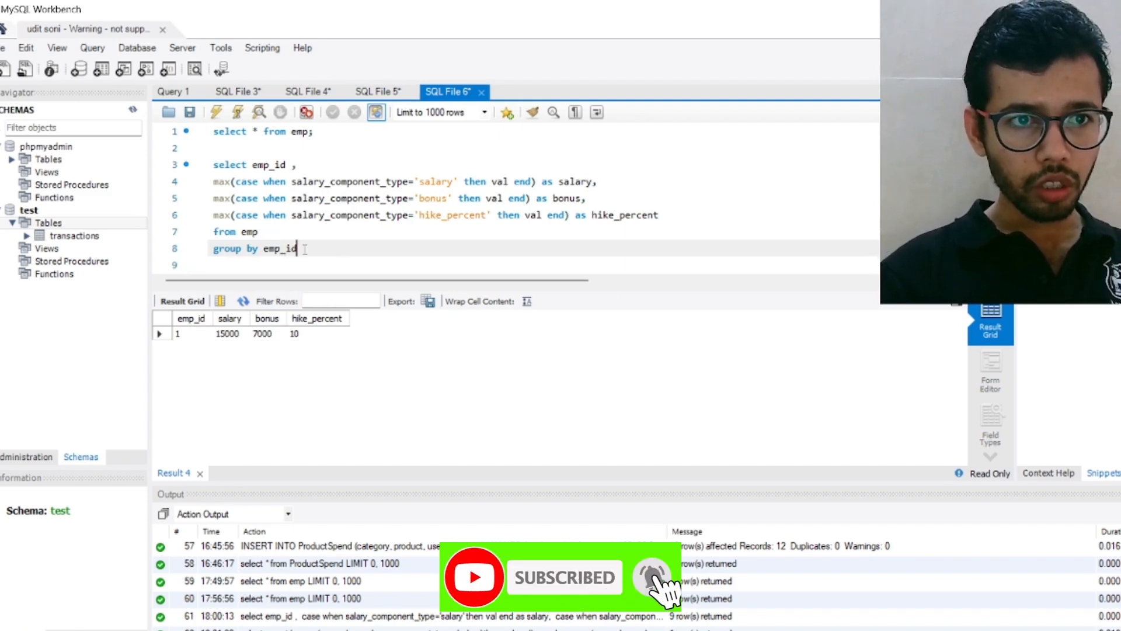
Run the grouped query, returning pivoted rows for emp_id 1, 2 and 3
click(217, 112)
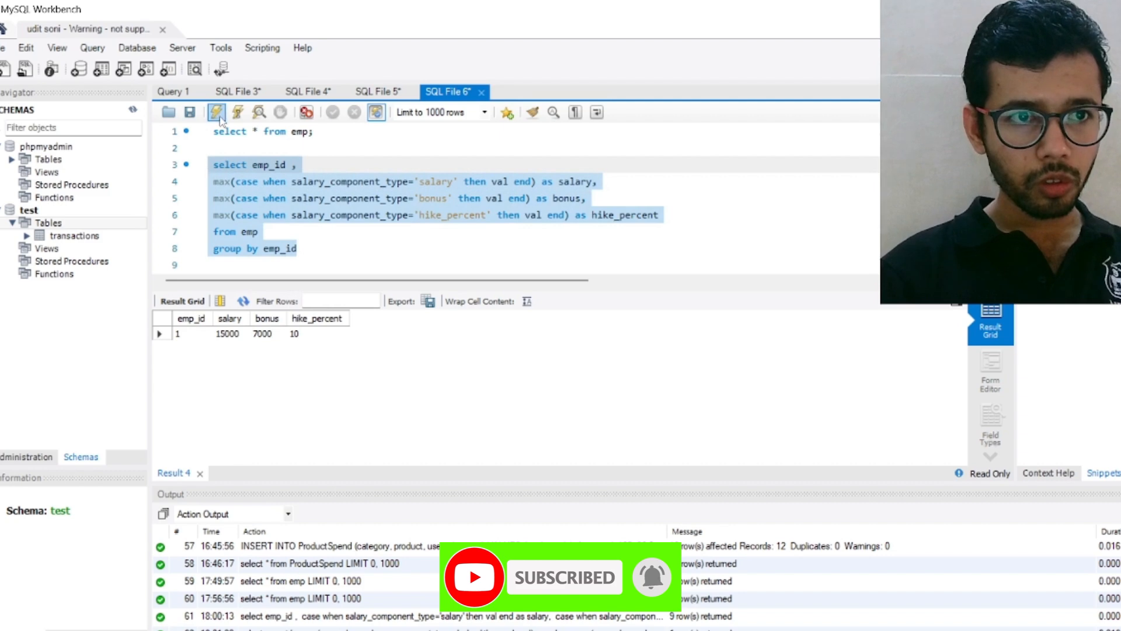
click(216, 112)
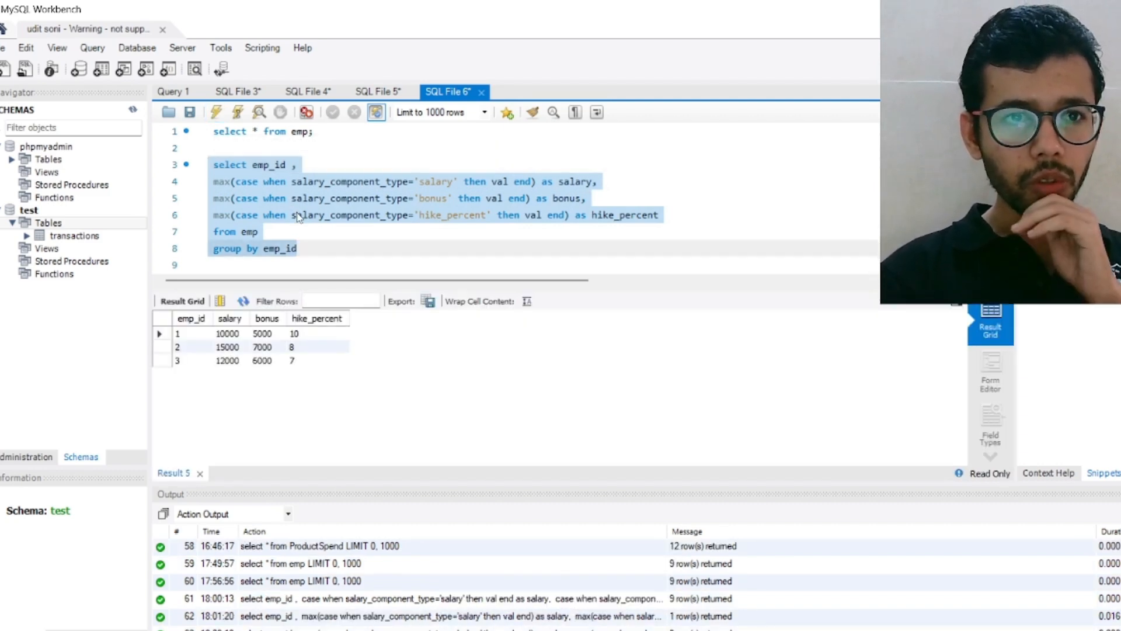
click(543, 455)
text(;)
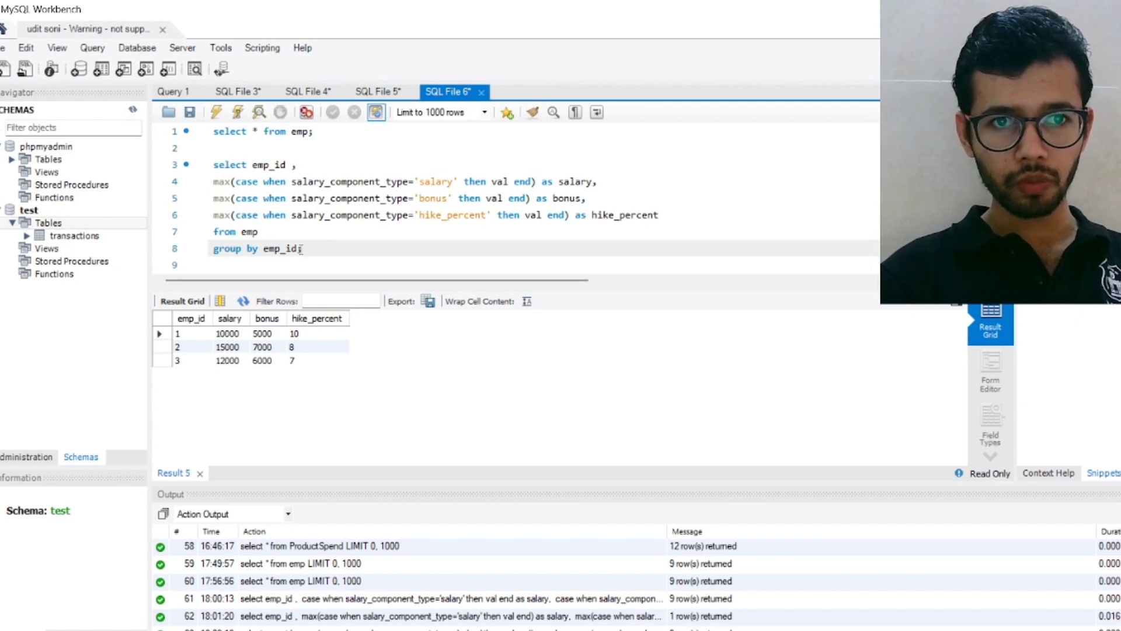
drag(213, 181, 303, 249)
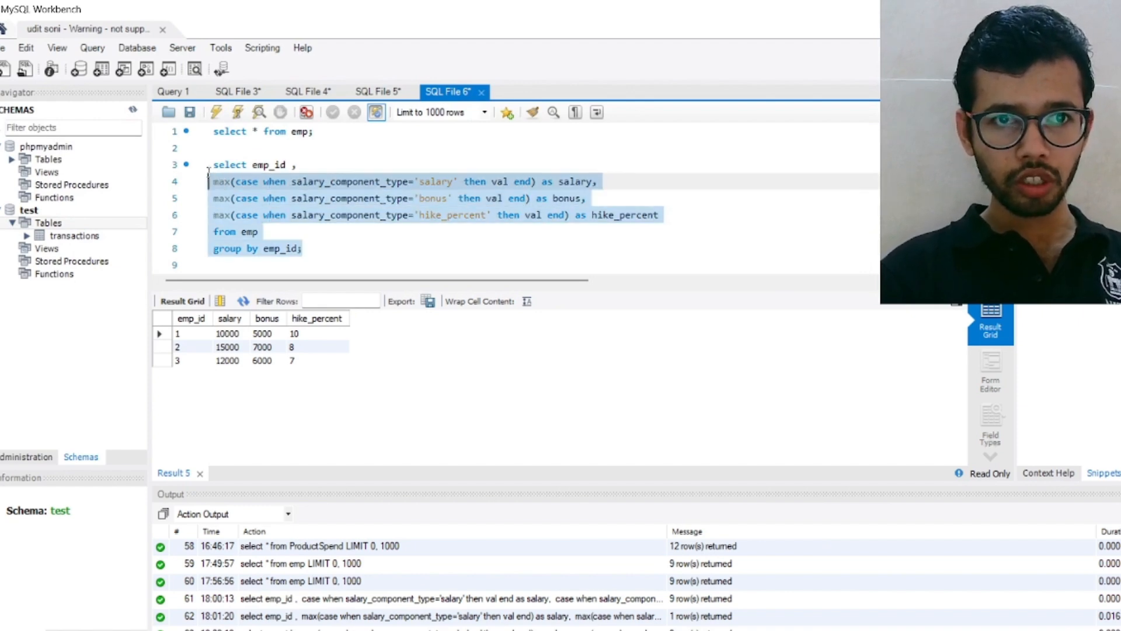